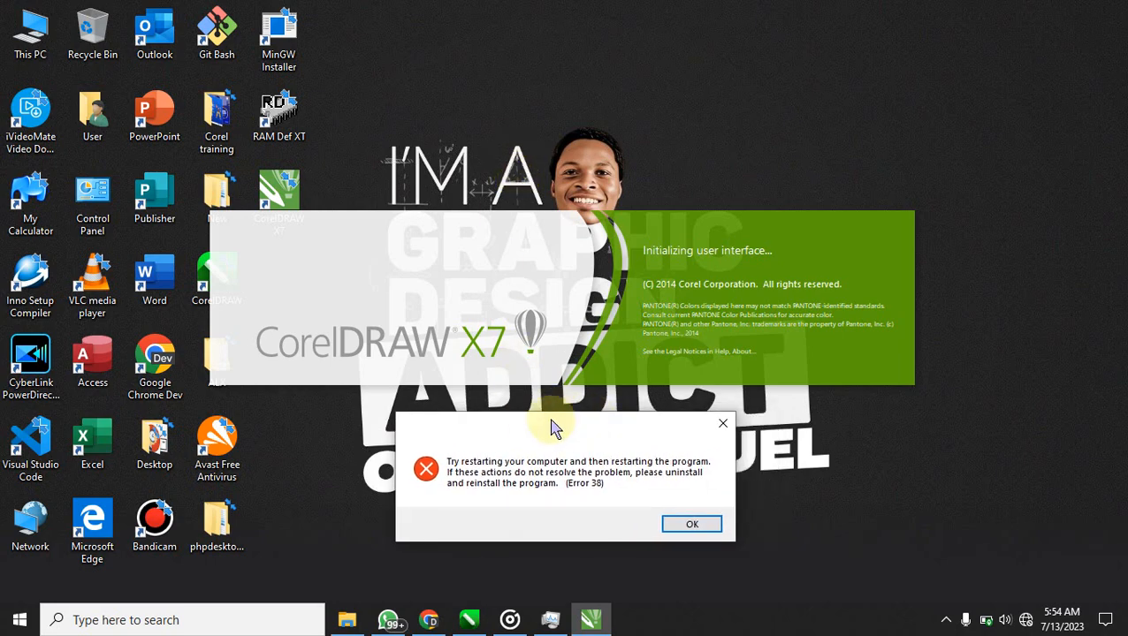
pyautogui.moveTo(463, 534)
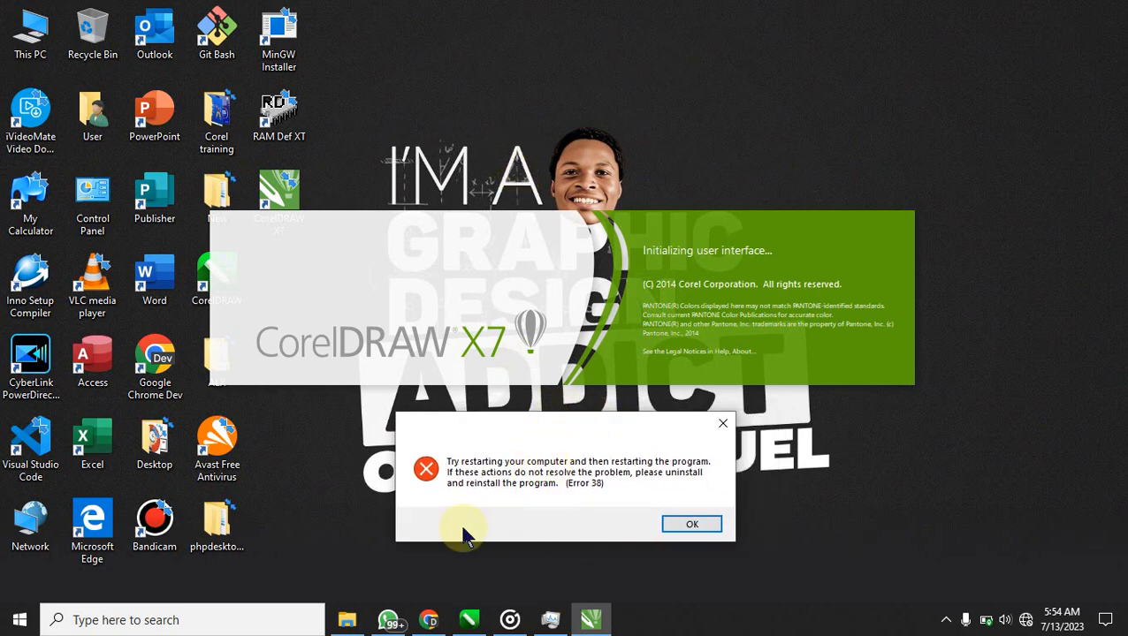
pyautogui.moveTo(519, 442)
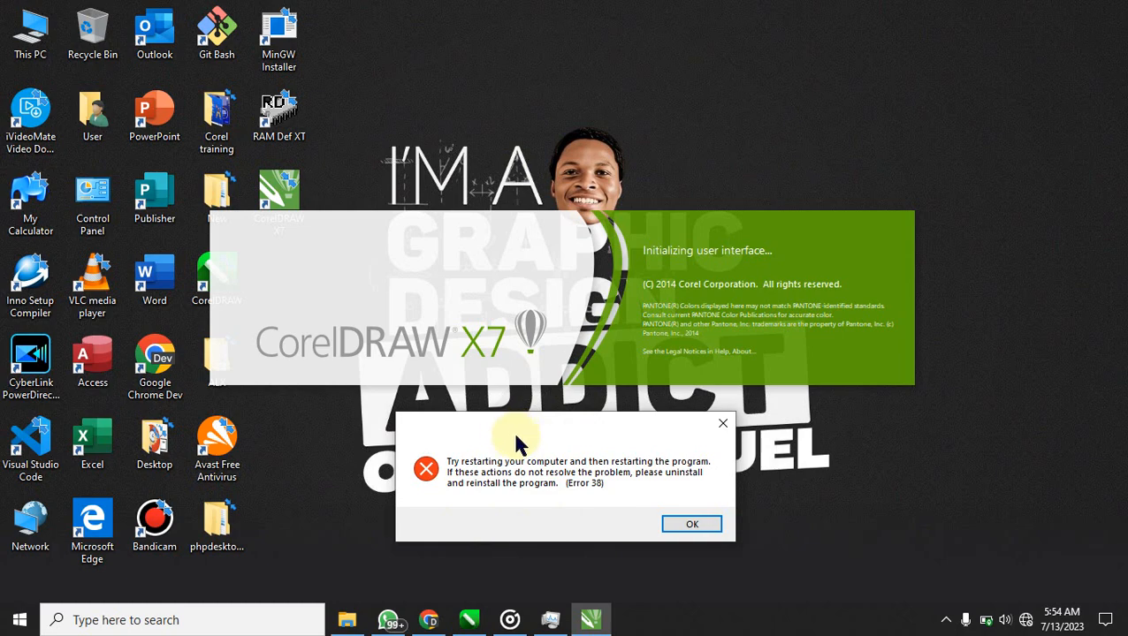
pyautogui.moveTo(890, 400)
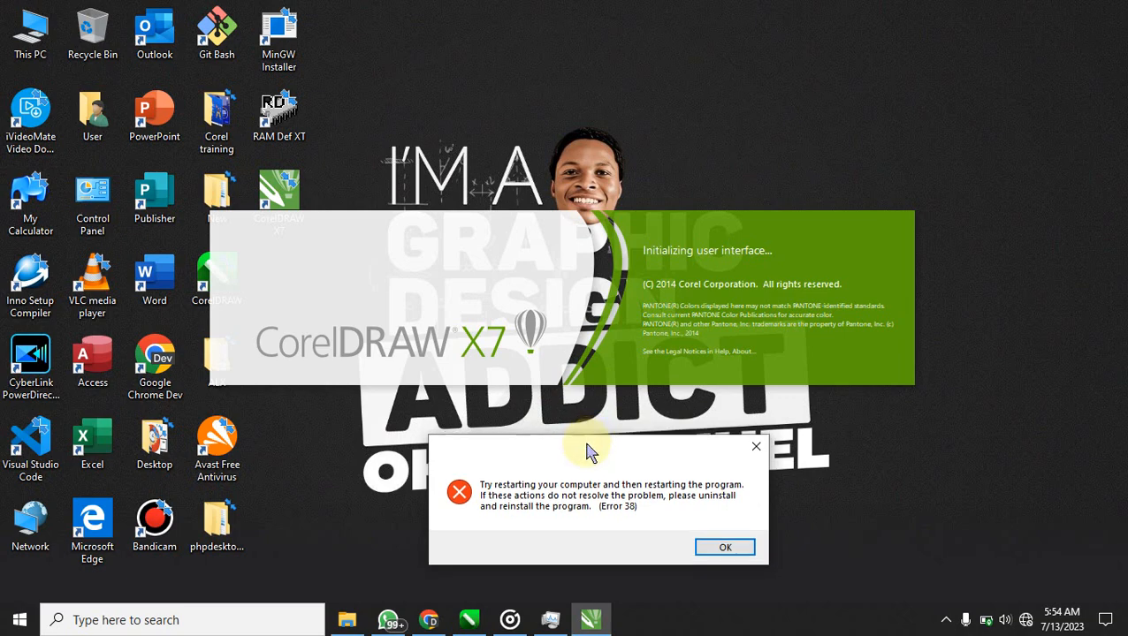
pyautogui.moveTo(586, 447)
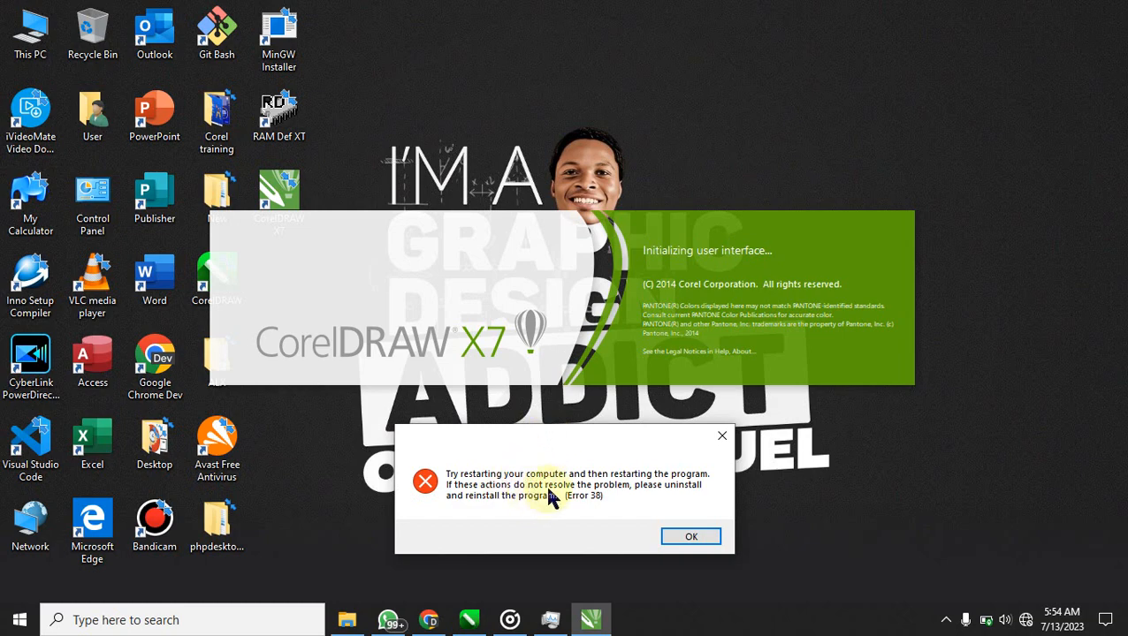
pyautogui.moveTo(601, 454)
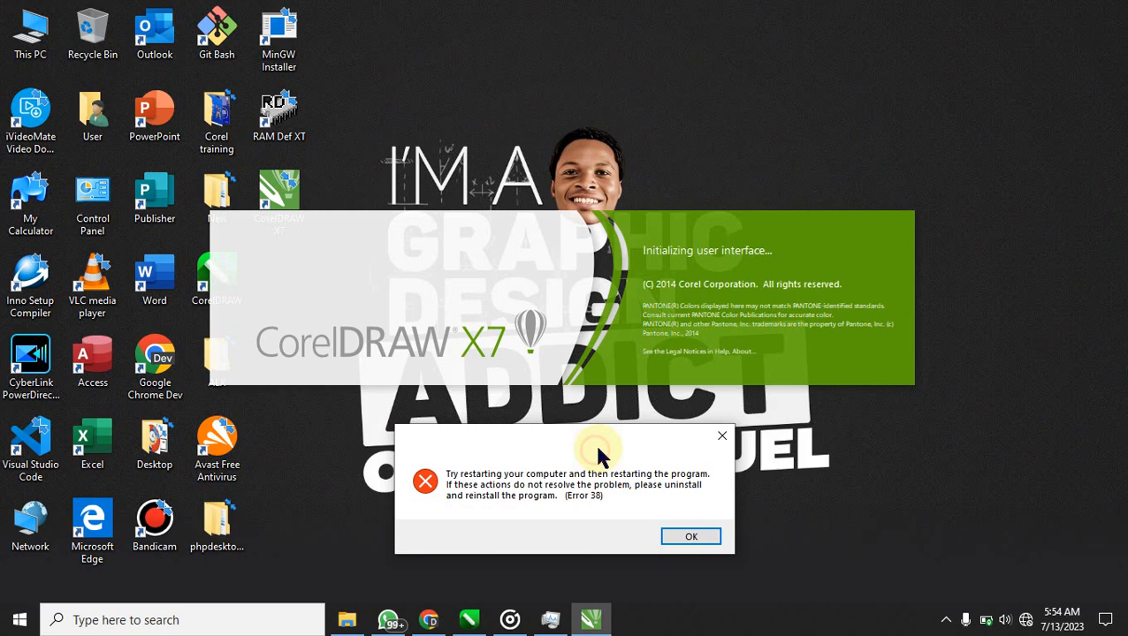
pyautogui.moveTo(580, 474)
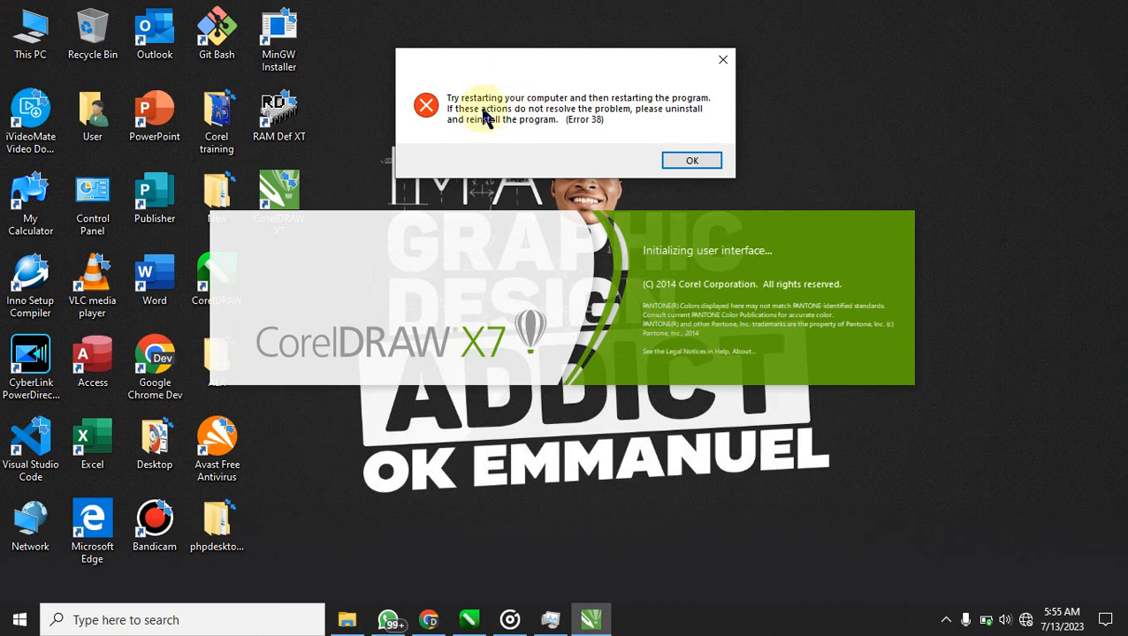
pyautogui.moveTo(519, 68)
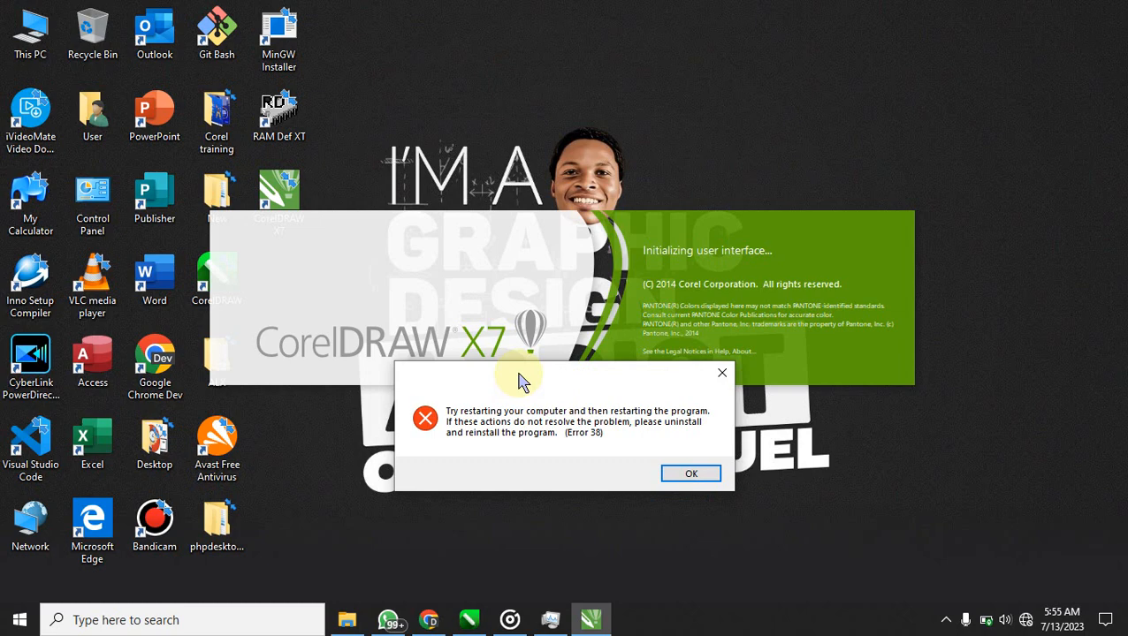
pyautogui.moveTo(519, 371)
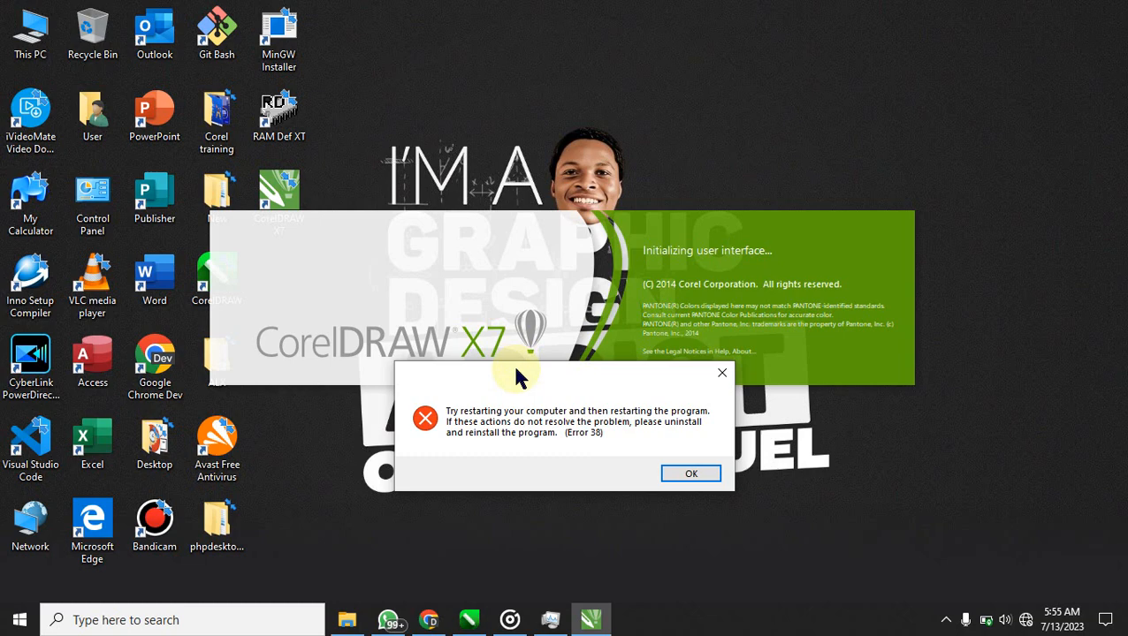
pyautogui.moveTo(523, 378)
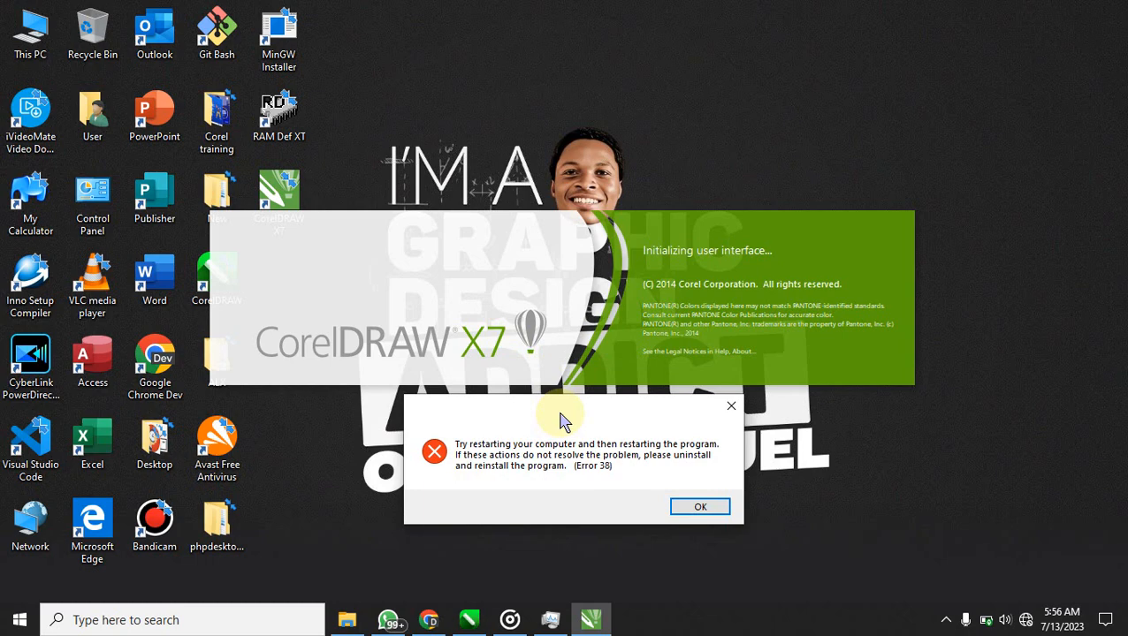
# Nudge the CorelDRAW Error 38 message aside on screen
pyautogui.moveTo(564, 420); pyautogui.dragTo(619, 375)
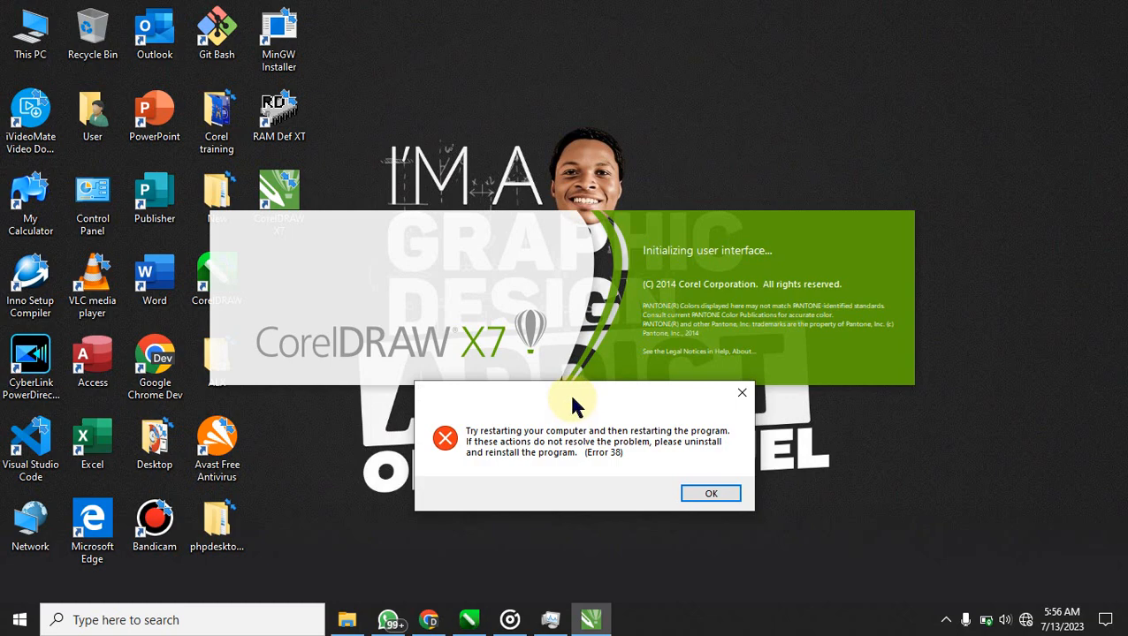
pyautogui.moveTo(575, 403); pyautogui.dragTo(536, 404)
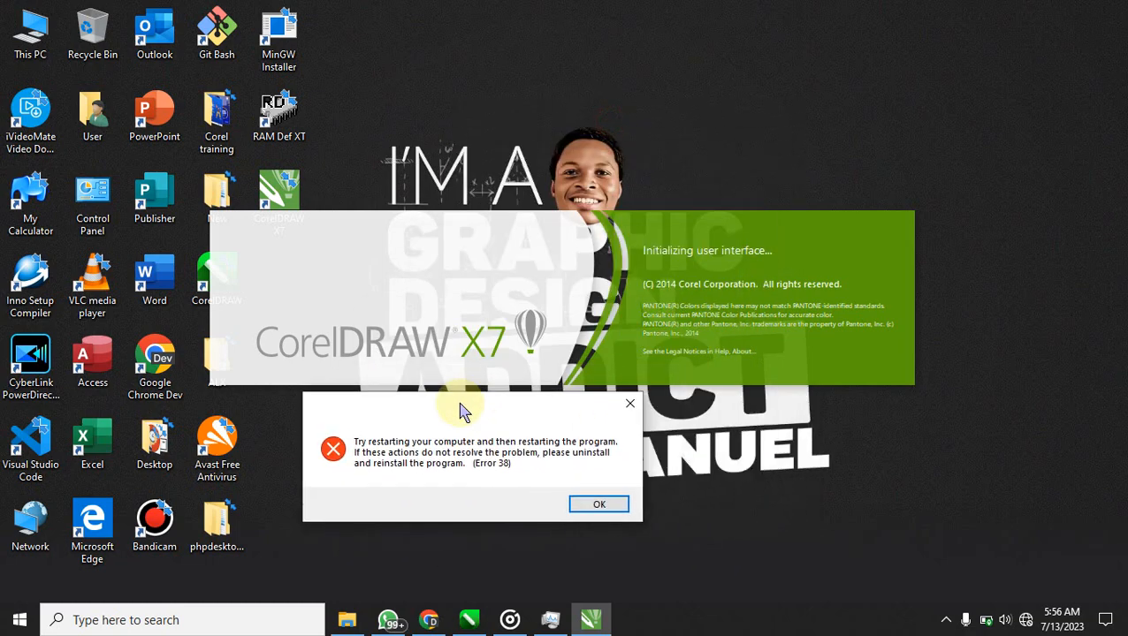
pyautogui.moveTo(460, 407); pyautogui.dragTo(530, 425)
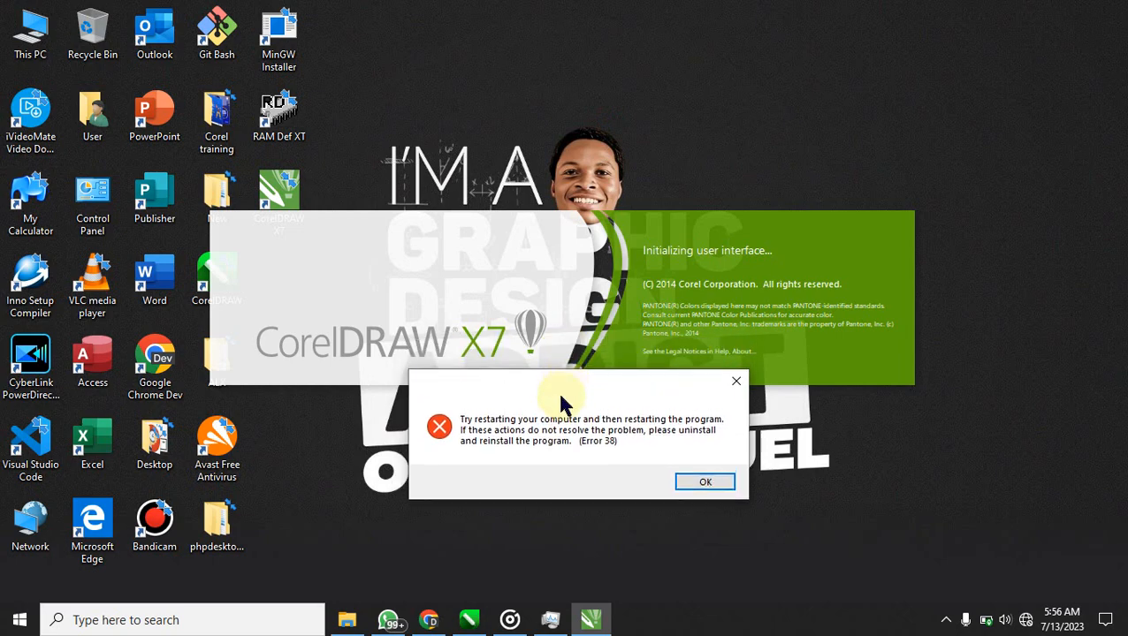
pyautogui.moveTo(565, 391)
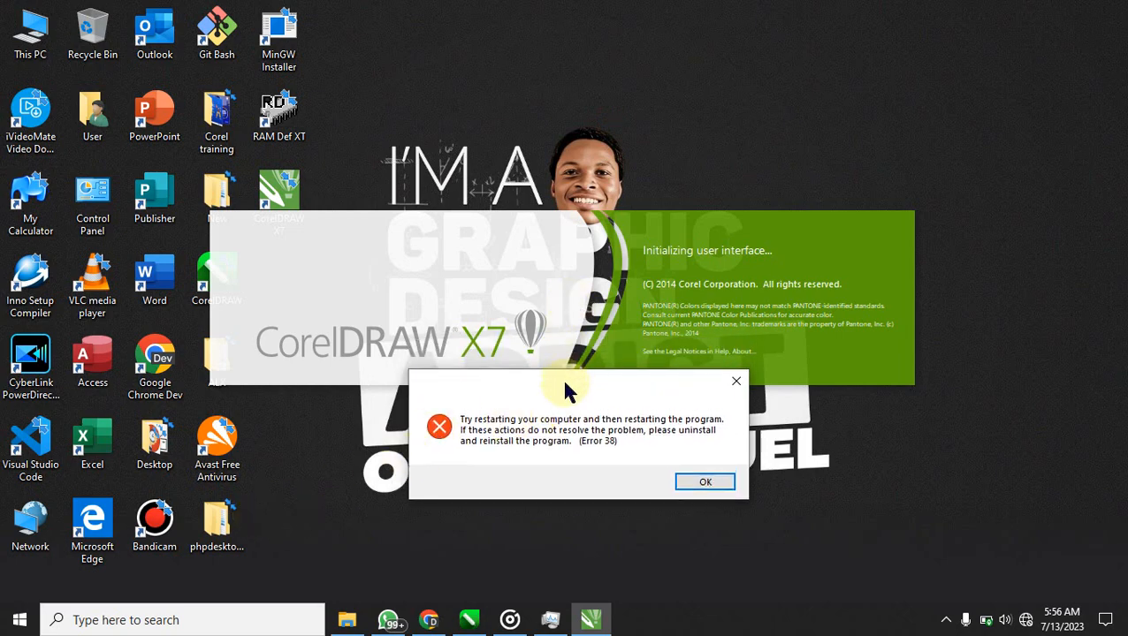
pyautogui.moveTo(274, 621)
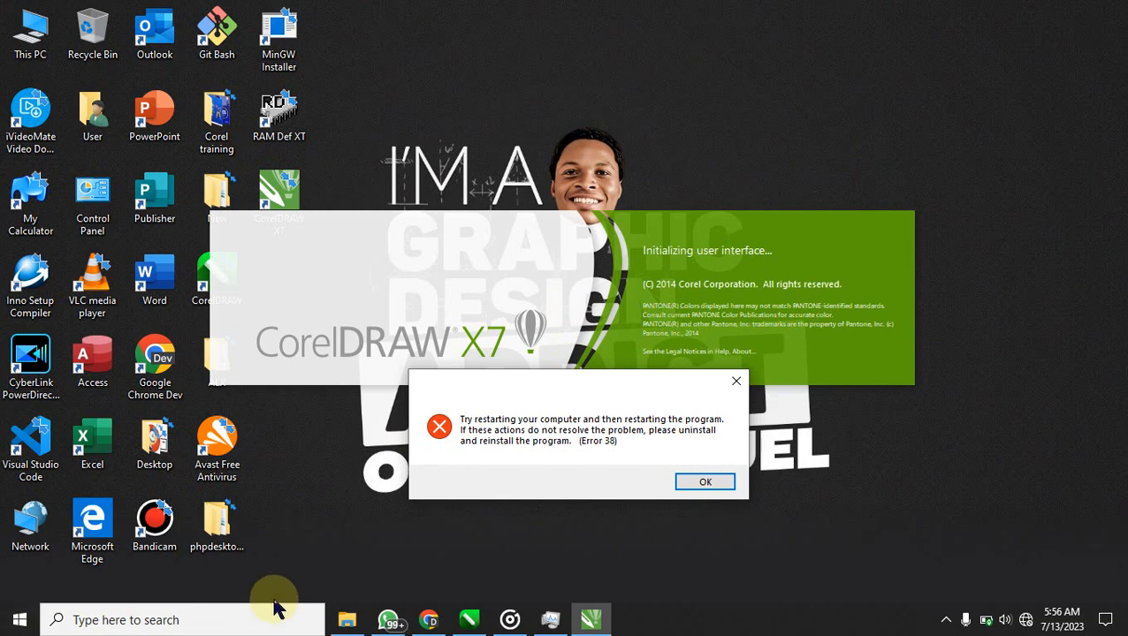
pyautogui.moveTo(180, 580)
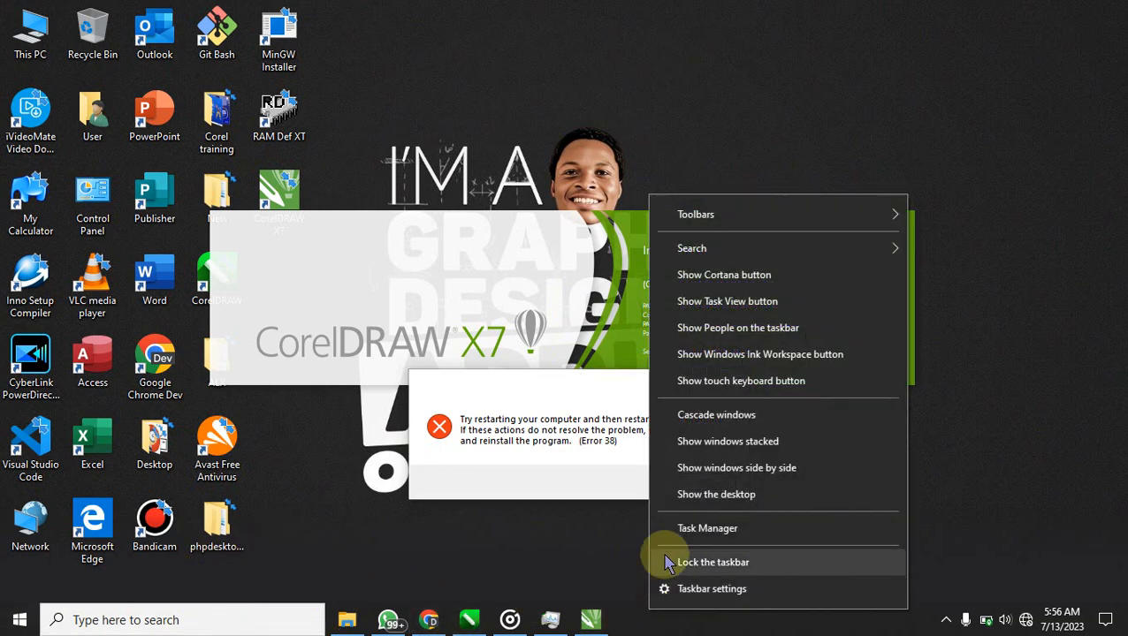
# Bring up Task Manager from the taskbar and view its Services list
pyautogui.click(707, 528)
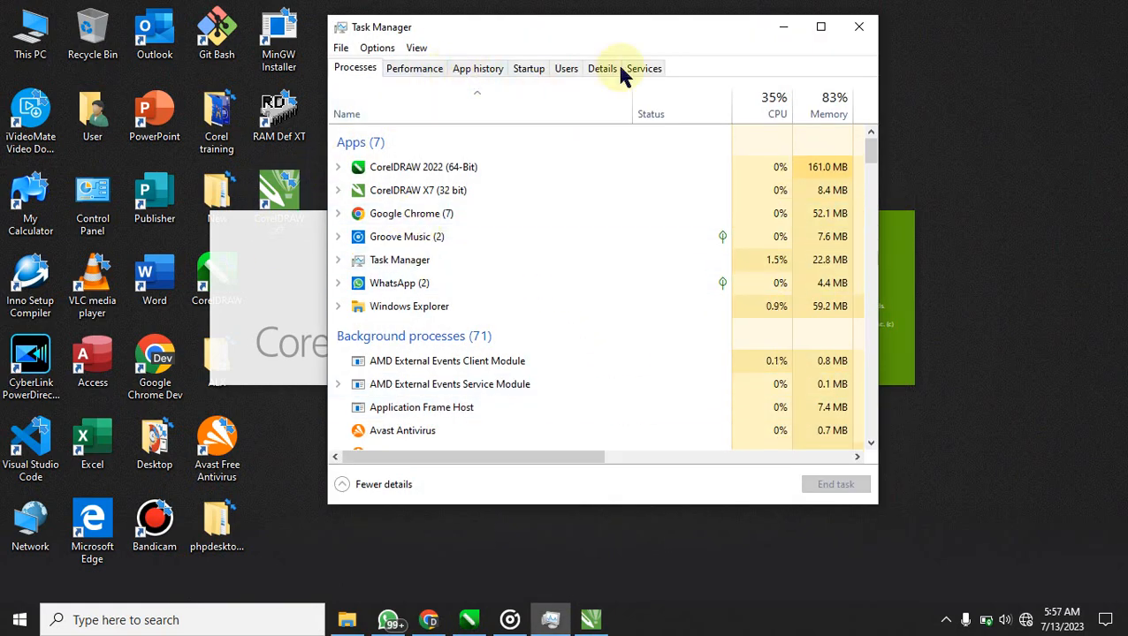
pyautogui.click(643, 68)
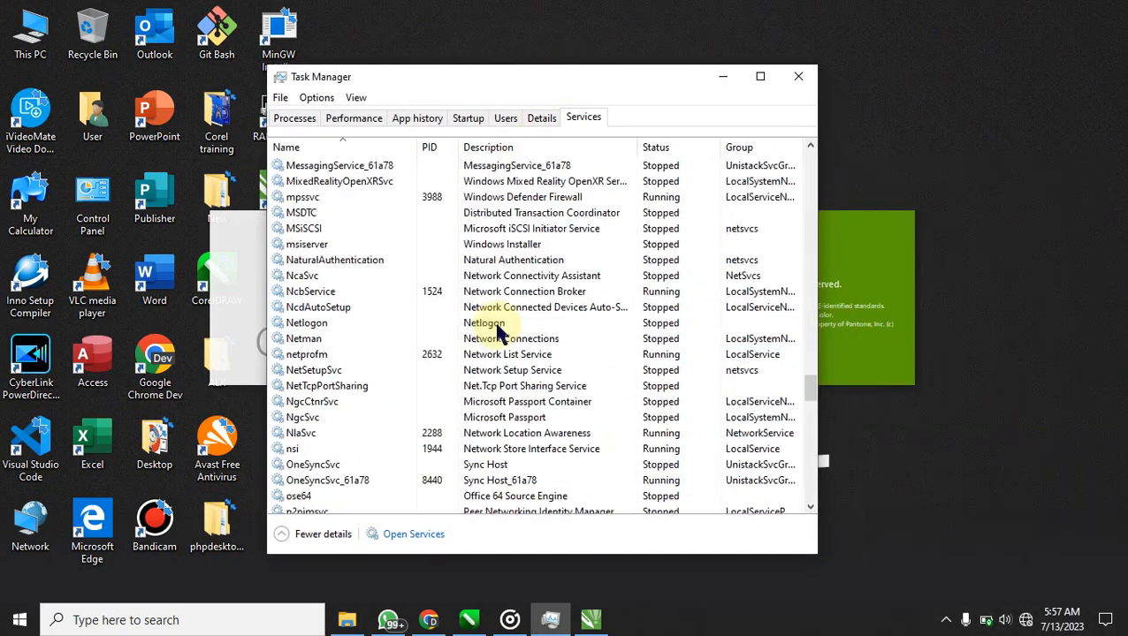
pyautogui.scroll(-3)
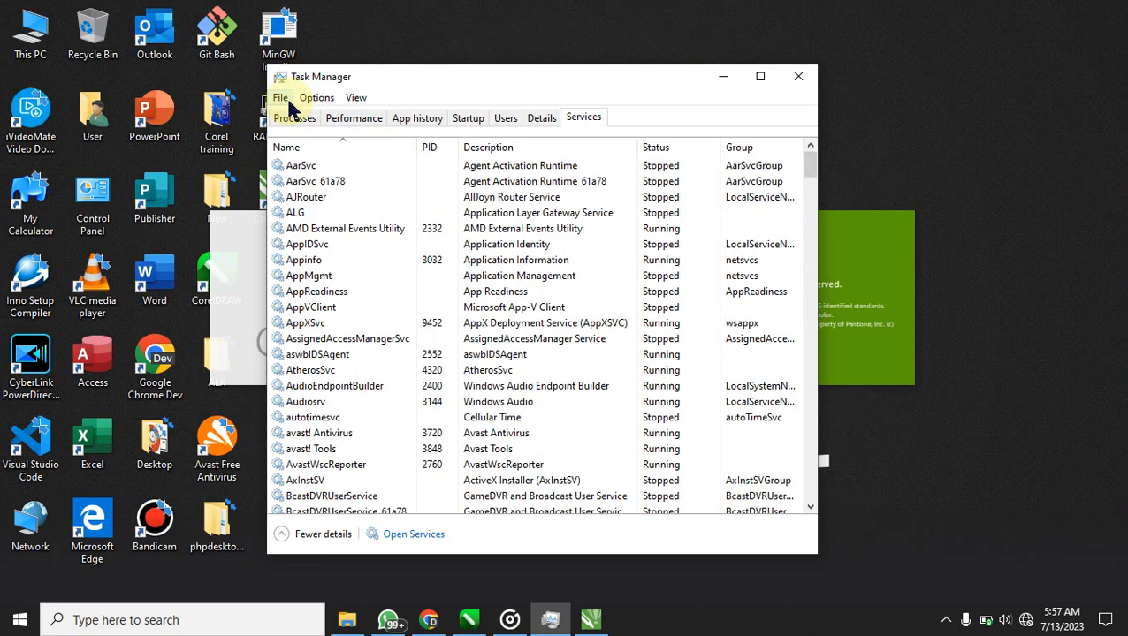
# Run a new task 'services.msc' from Task Manager's File menu to launch the services console
pyautogui.click(279, 97)
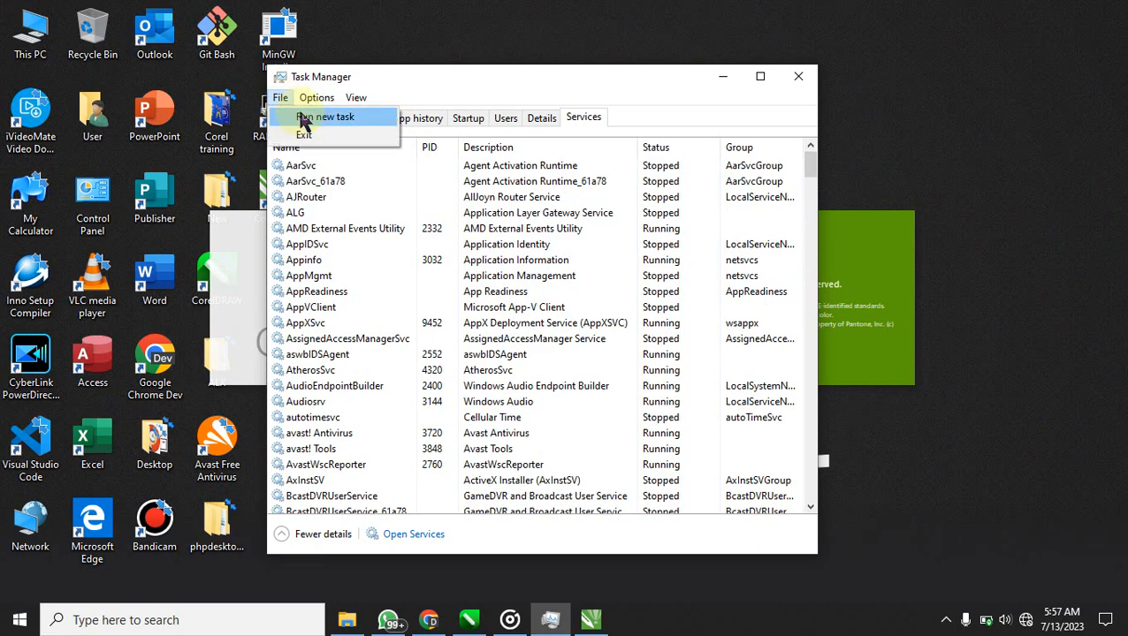
pyautogui.click(329, 117)
pyautogui.write('services.msc')
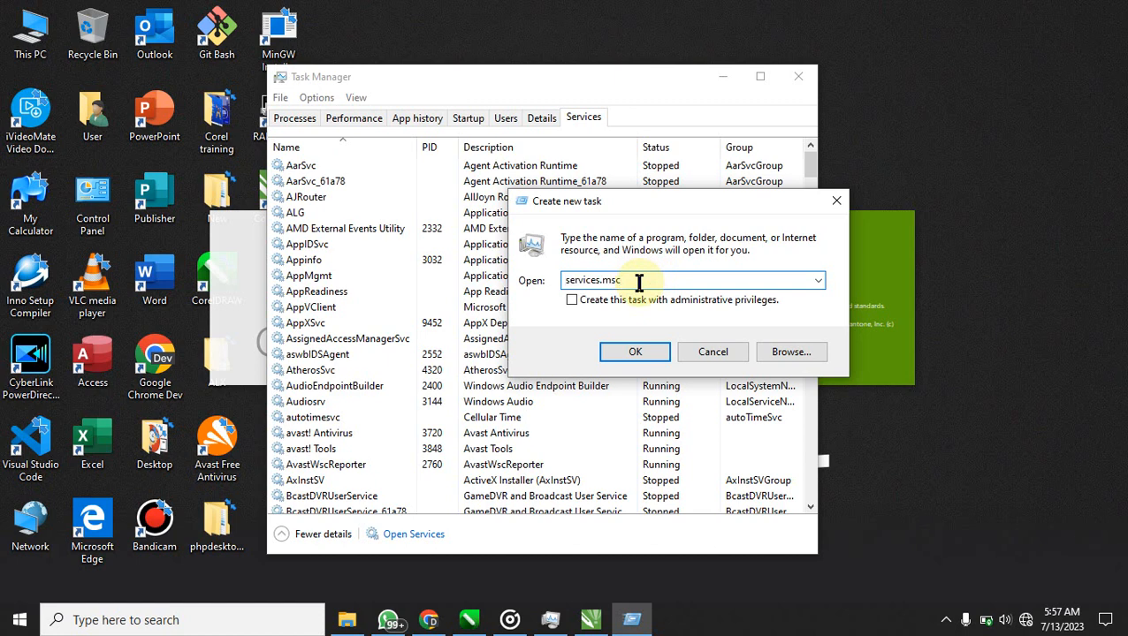
pyautogui.tripleClick(592, 280)
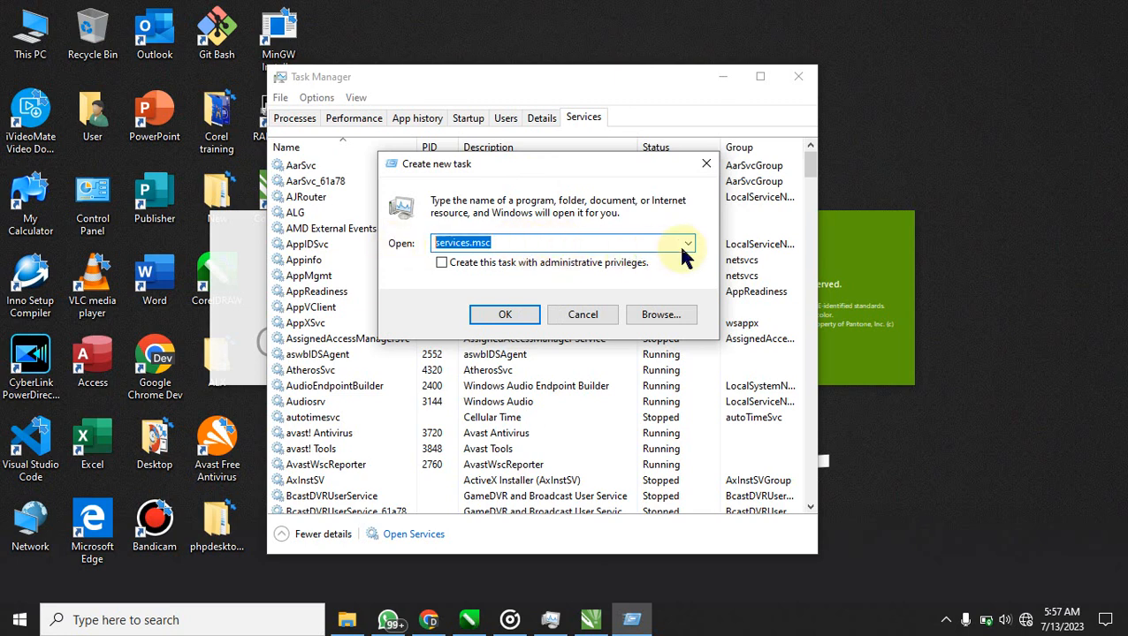
pyautogui.click(686, 244)
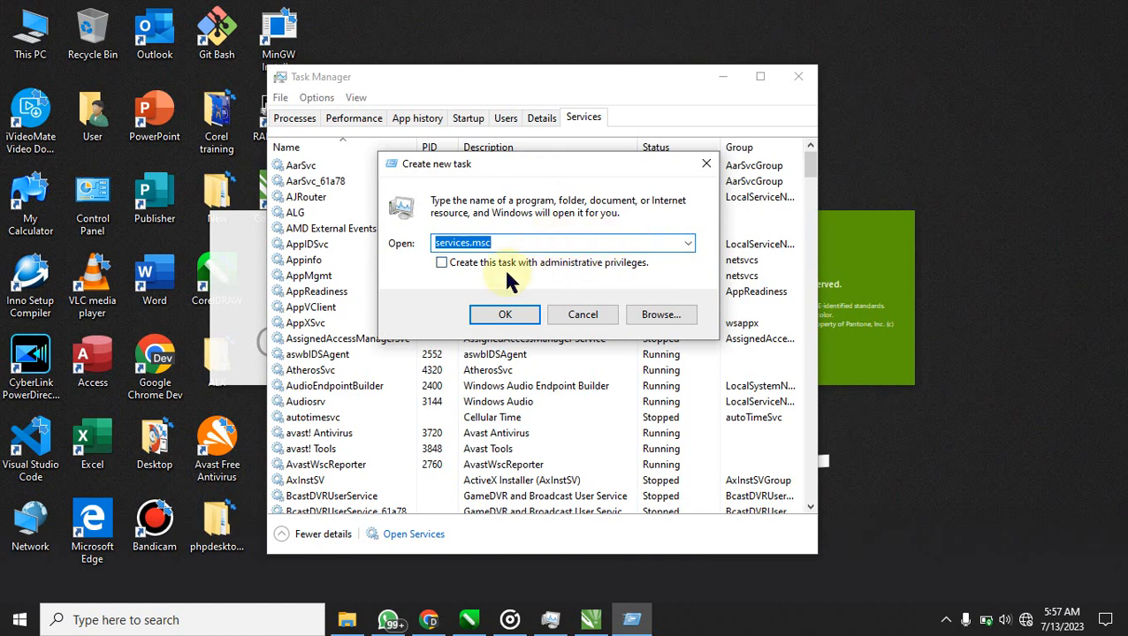
pyautogui.moveTo(521, 268)
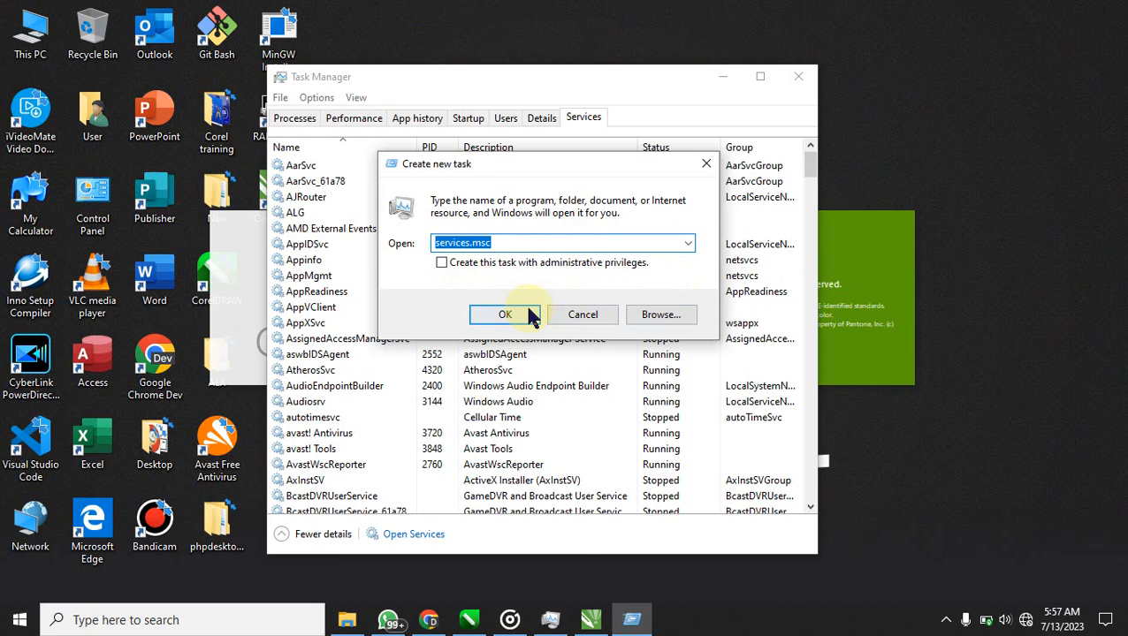
pyautogui.click(505, 315)
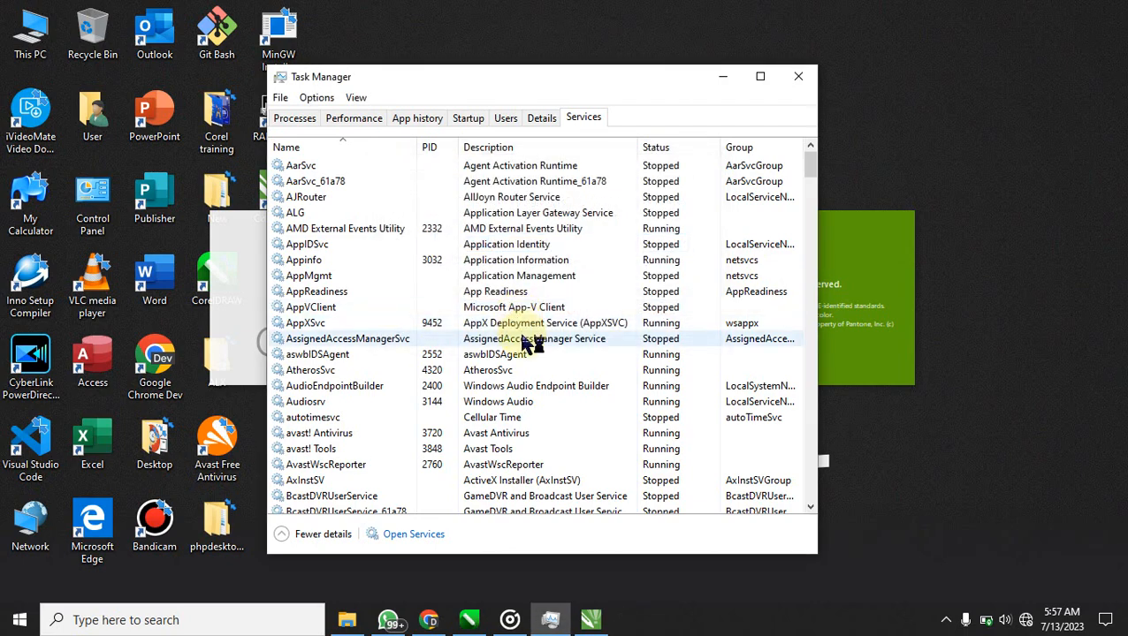
pyautogui.click(414, 534)
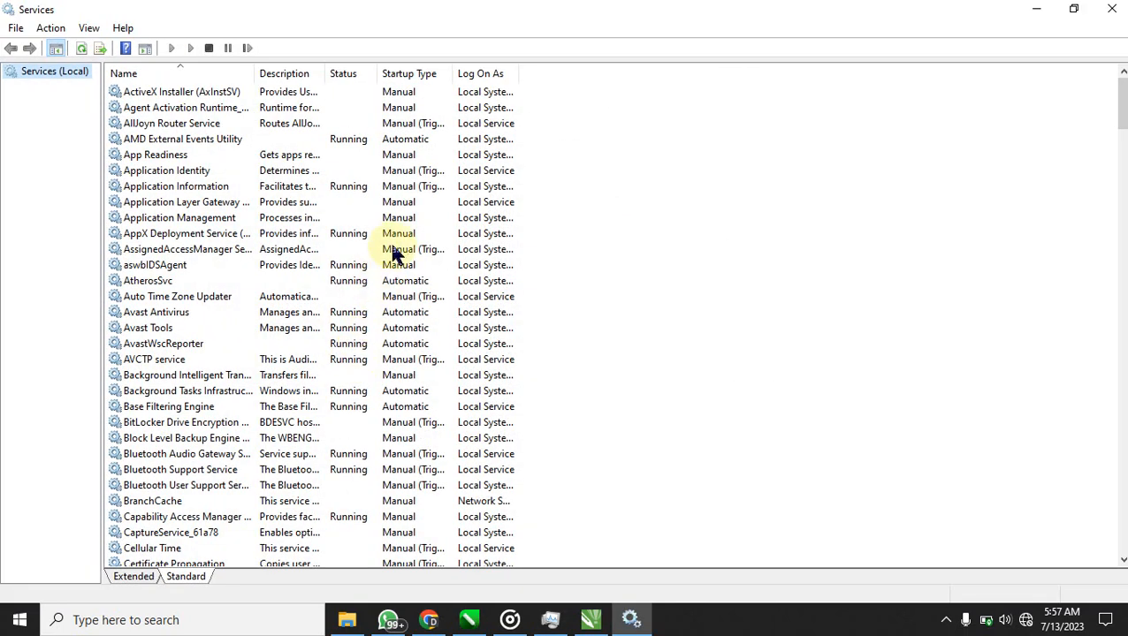
pyautogui.moveTo(276, 518)
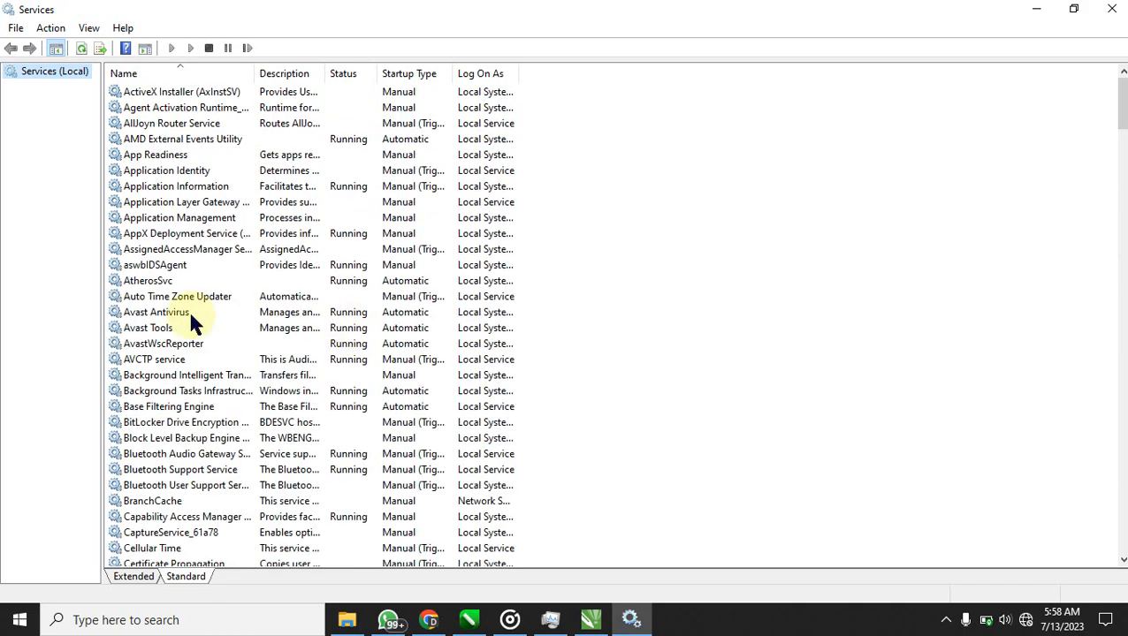
pyautogui.moveTo(186, 576)
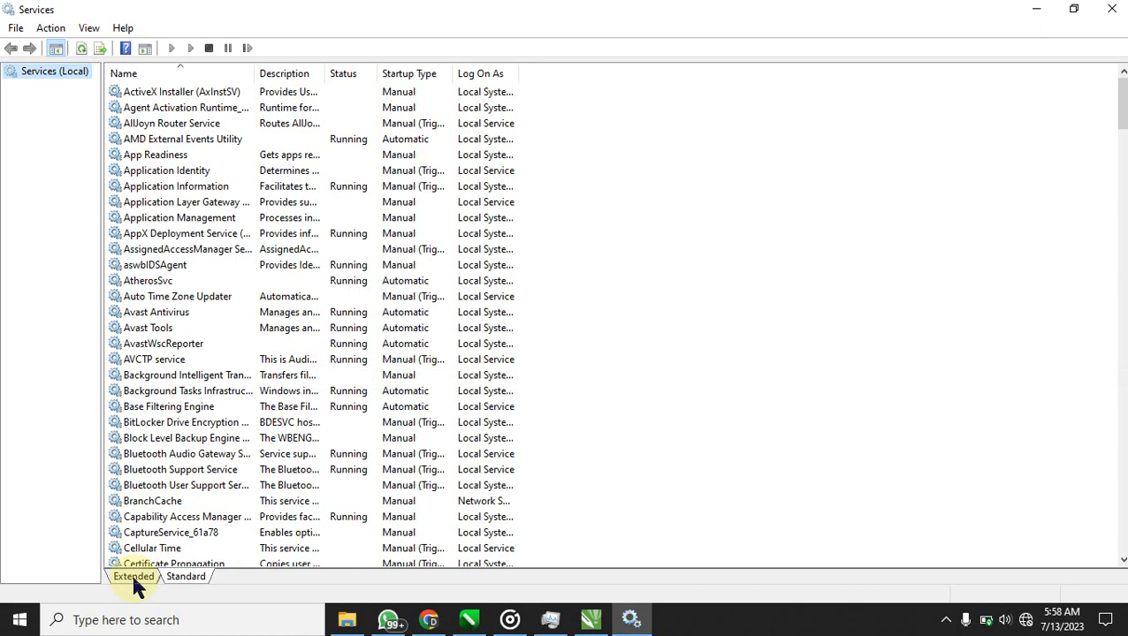
pyautogui.moveTo(262, 281)
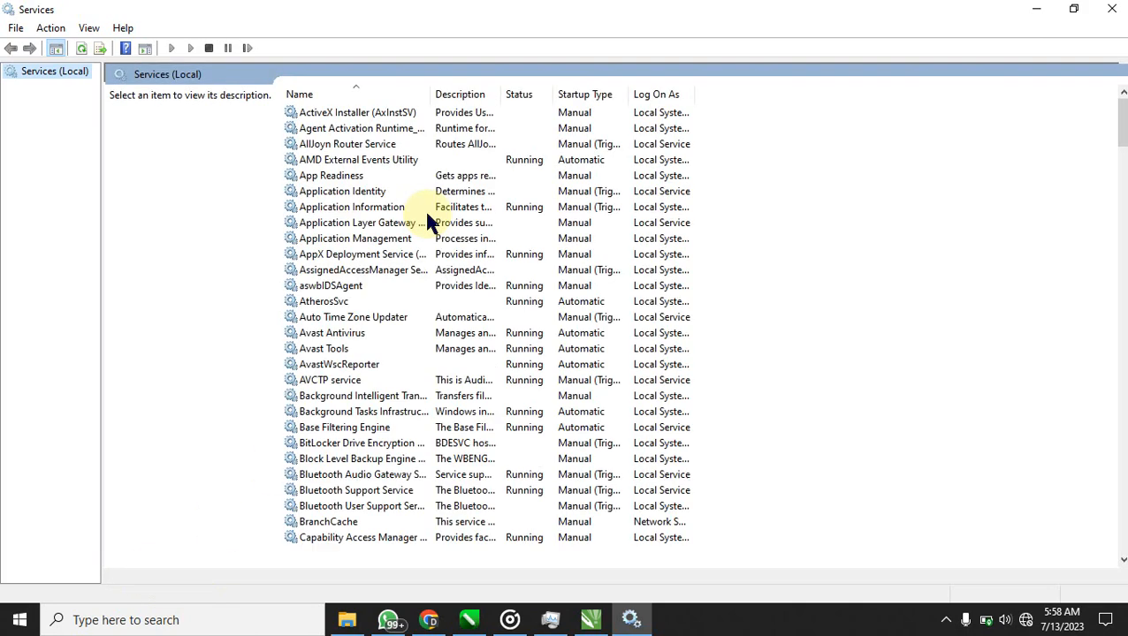
pyautogui.scroll(-3)
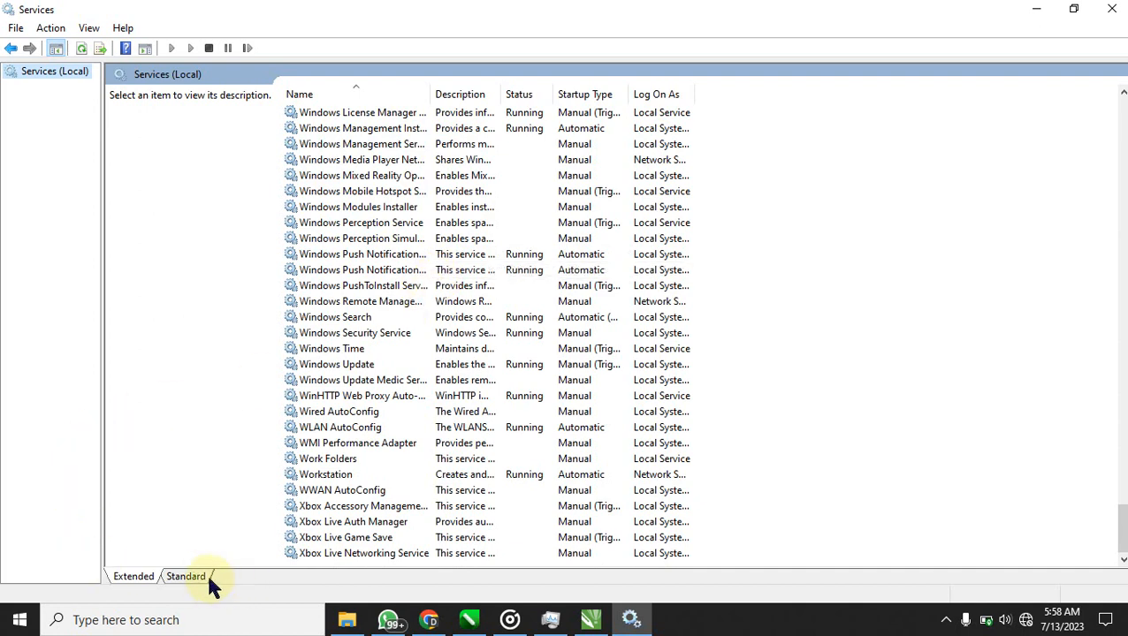
pyautogui.moveTo(193, 577)
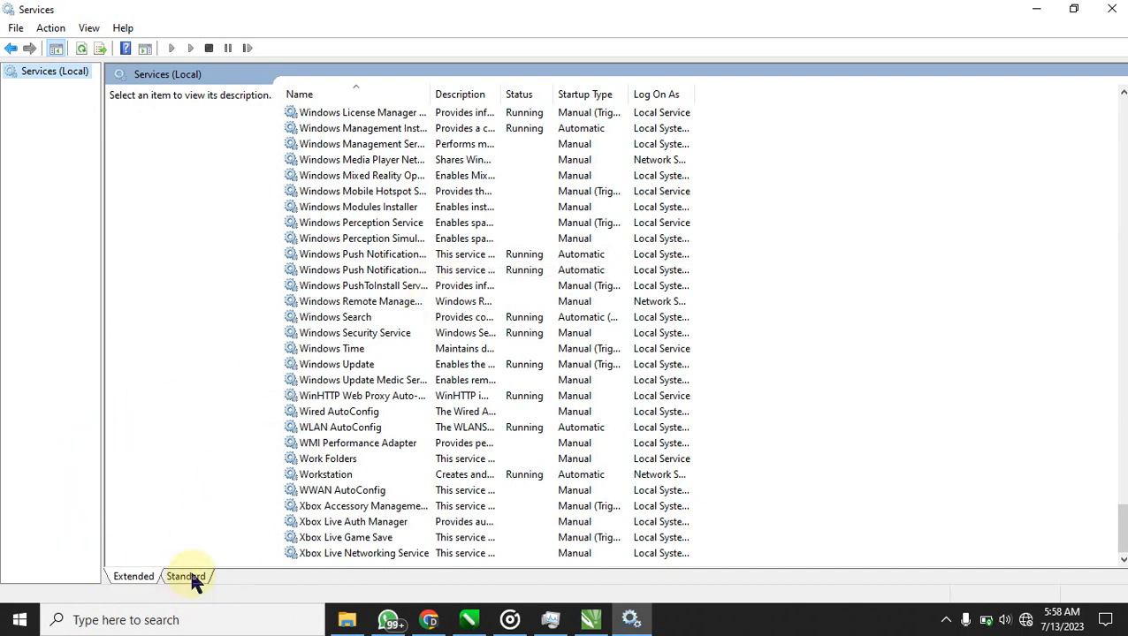
pyautogui.click(184, 576)
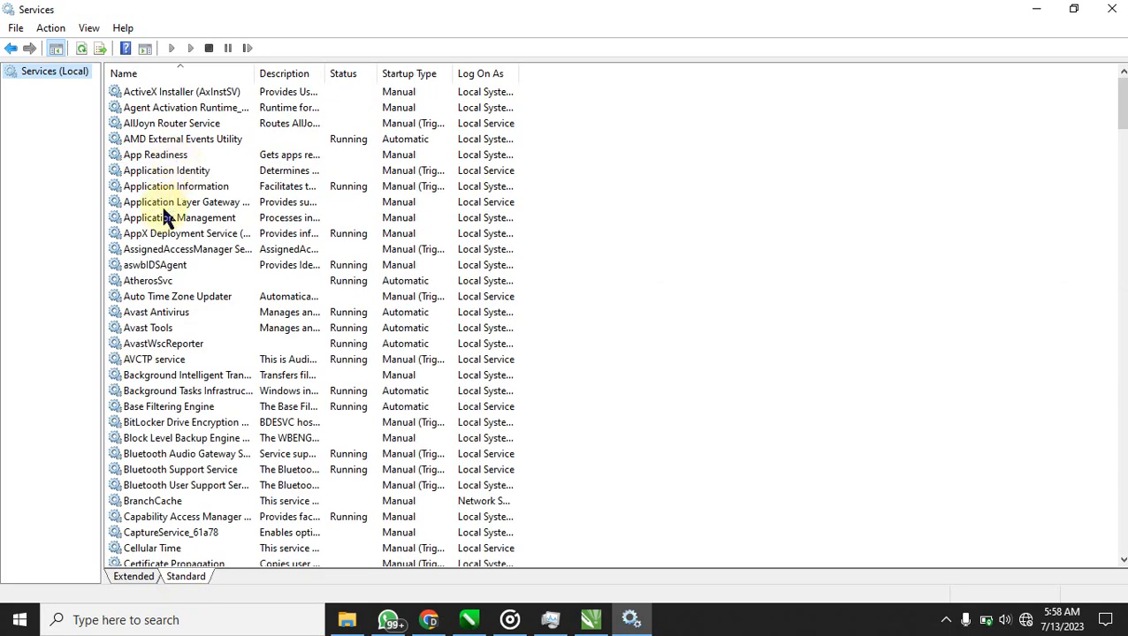
pyautogui.moveTo(157, 283)
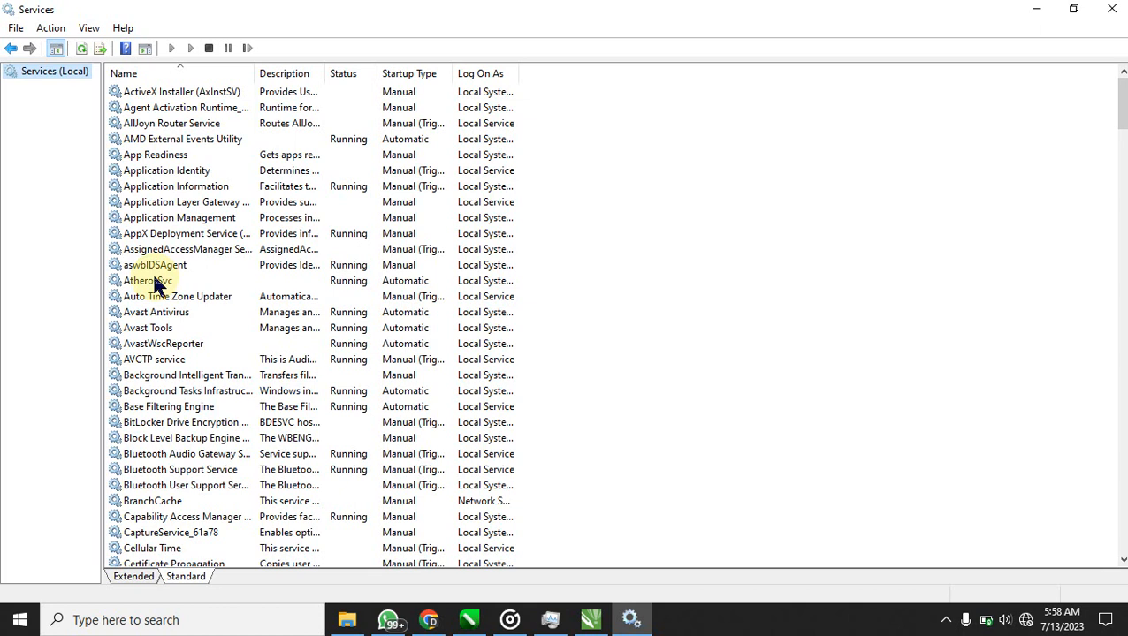
pyautogui.moveTo(166, 285)
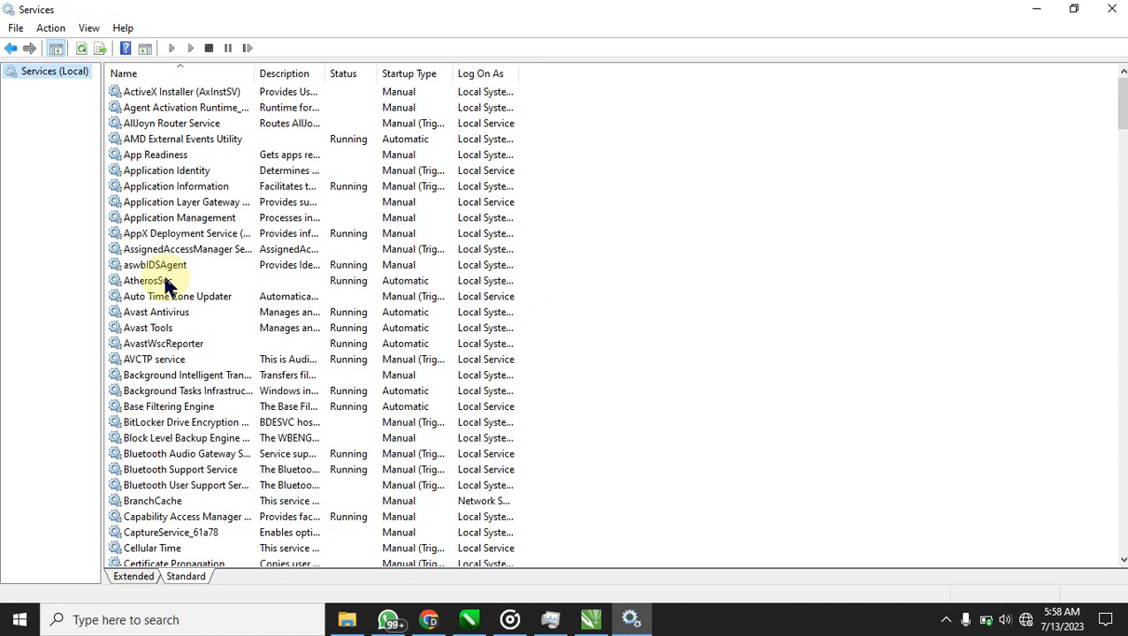
# Locate the Corel License Validation Service V2 entries and open the disabled one's properties
pyautogui.click(149, 280)
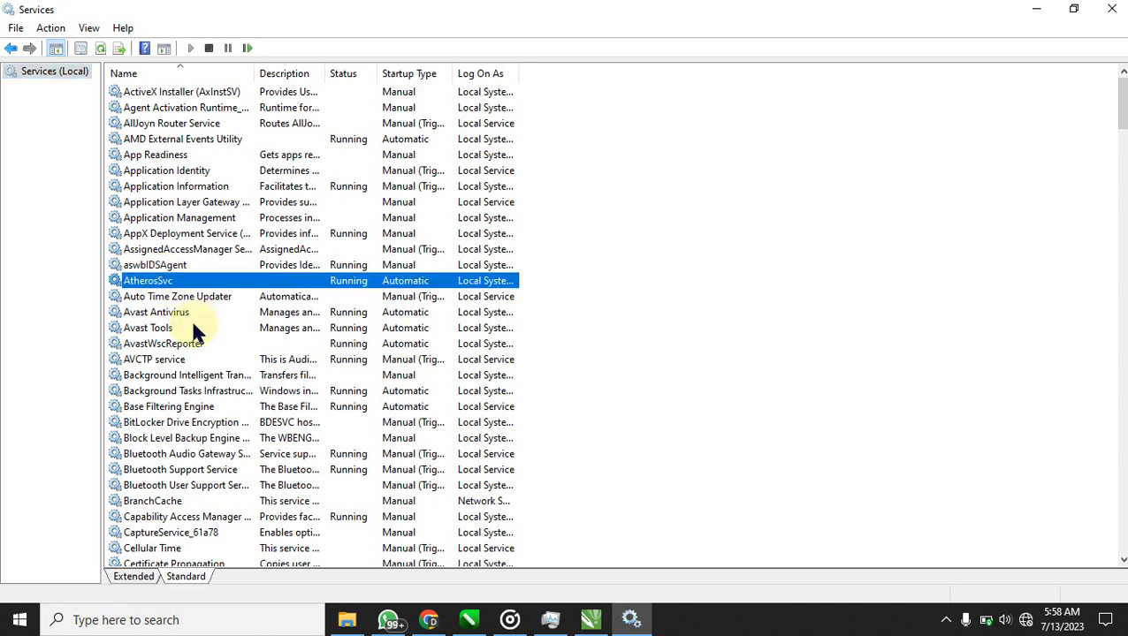
pyautogui.scroll(-3)
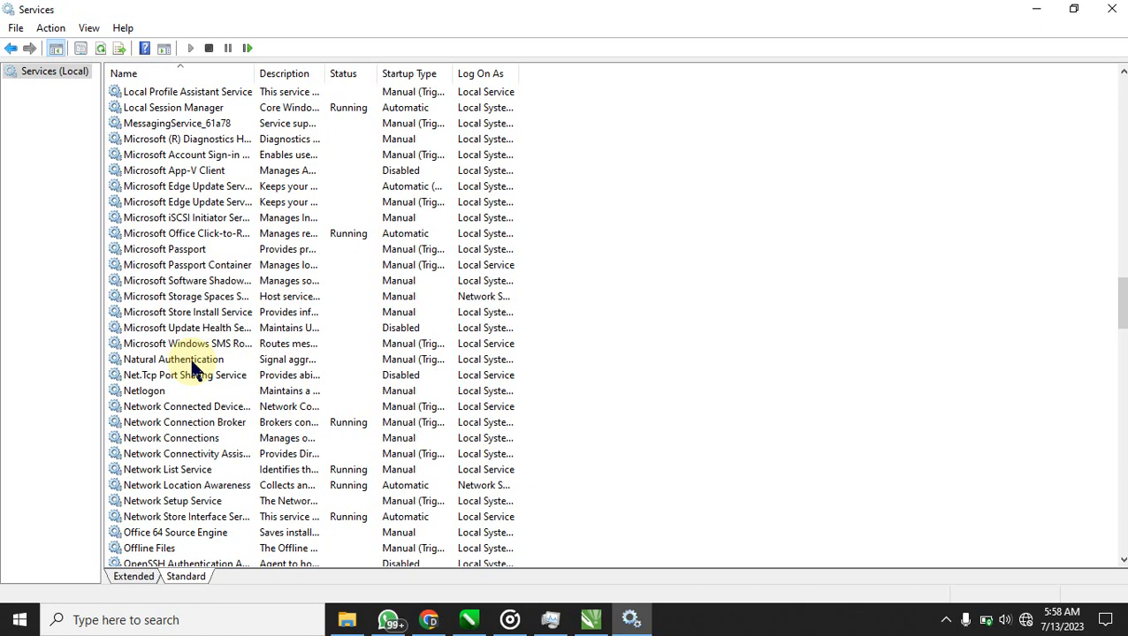
pyautogui.moveTo(184, 378)
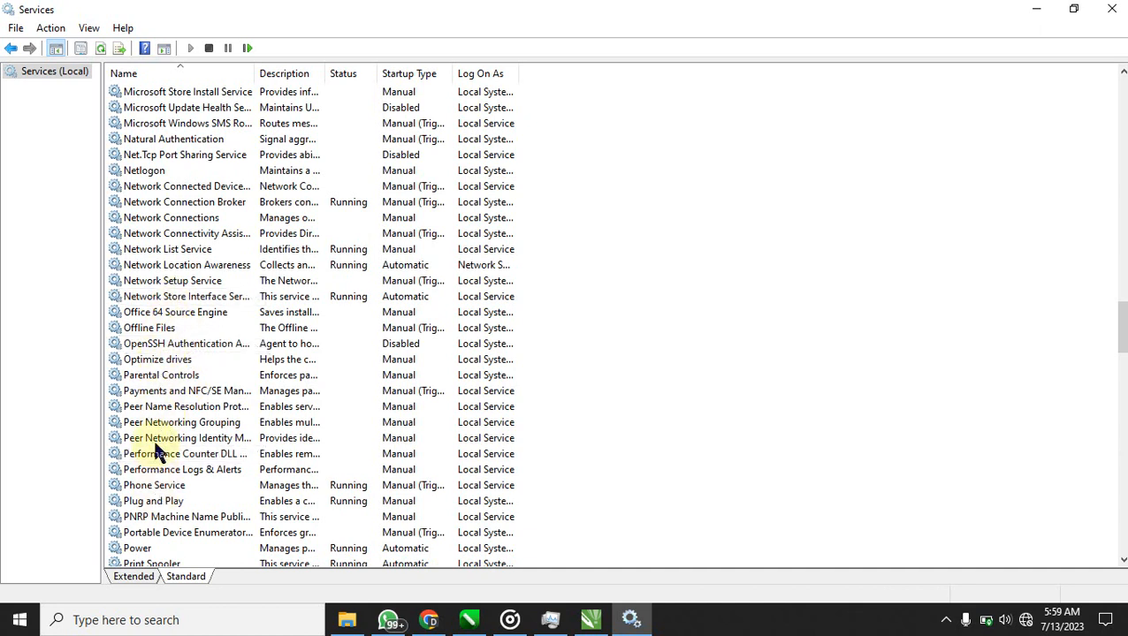
pyautogui.moveTo(172, 502)
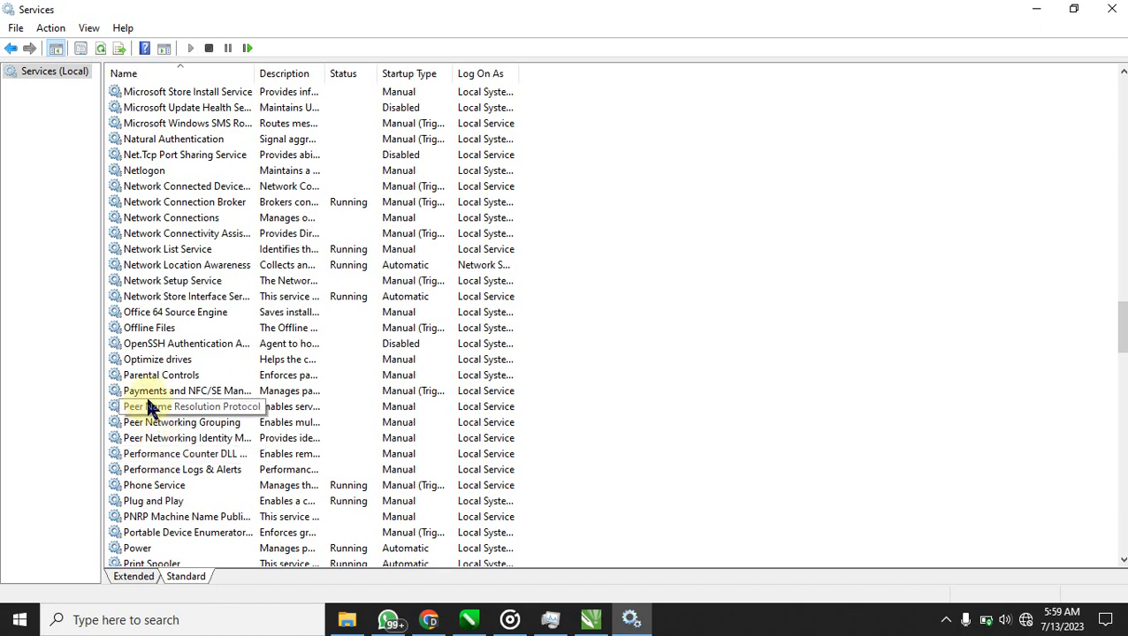
pyautogui.moveTo(420, 534)
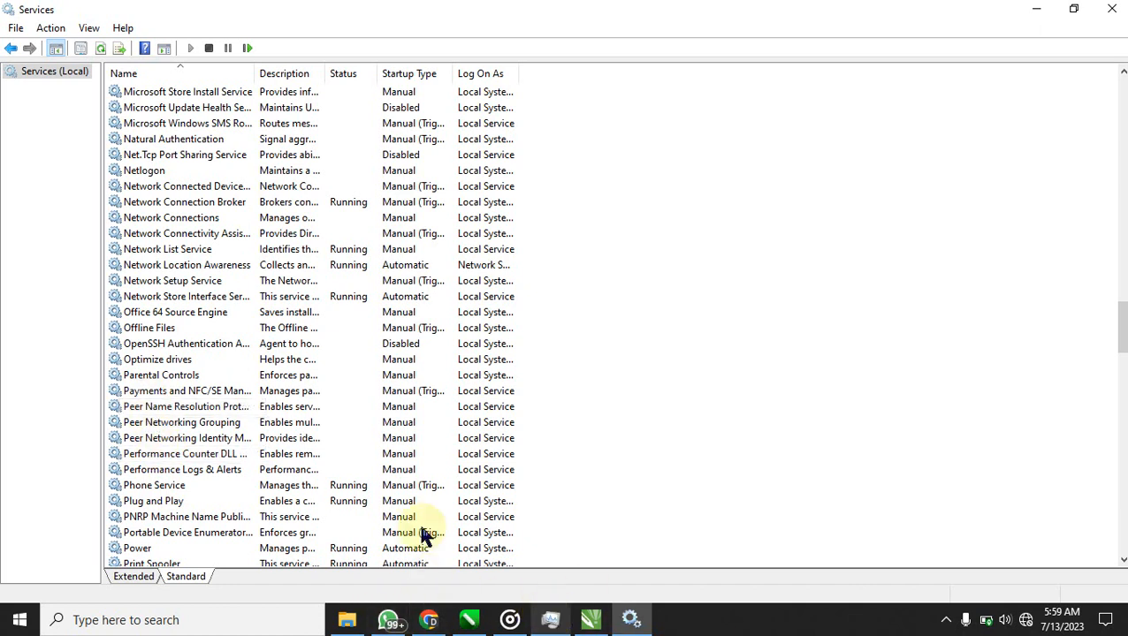
pyautogui.moveTo(163, 226)
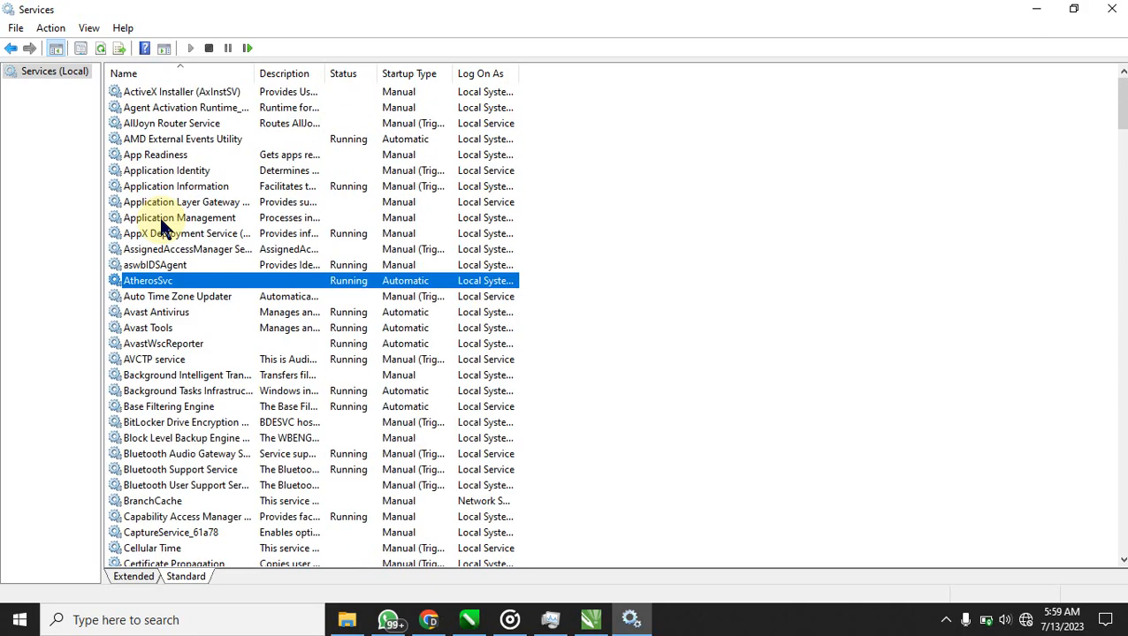
pyautogui.scroll(-3)
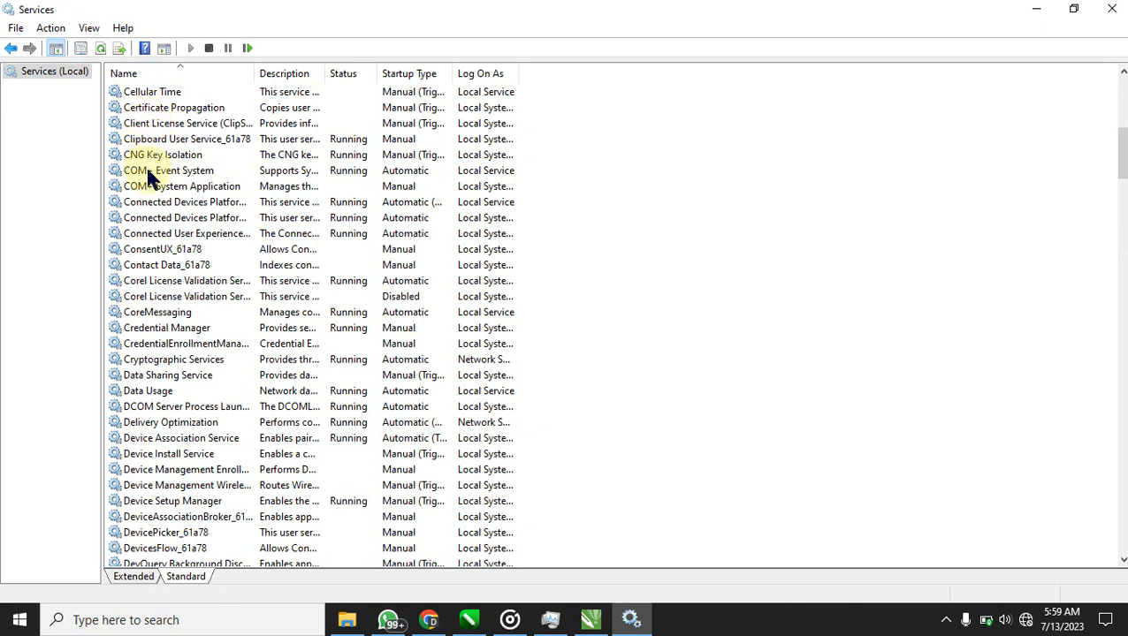
pyautogui.moveTo(161, 187)
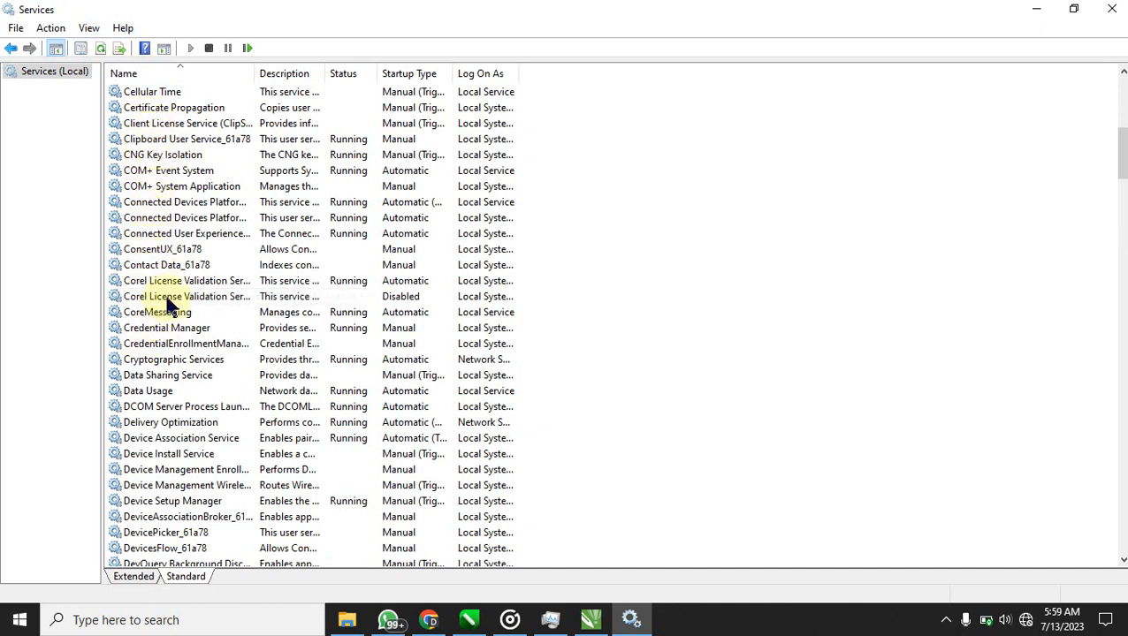
pyautogui.click(185, 280)
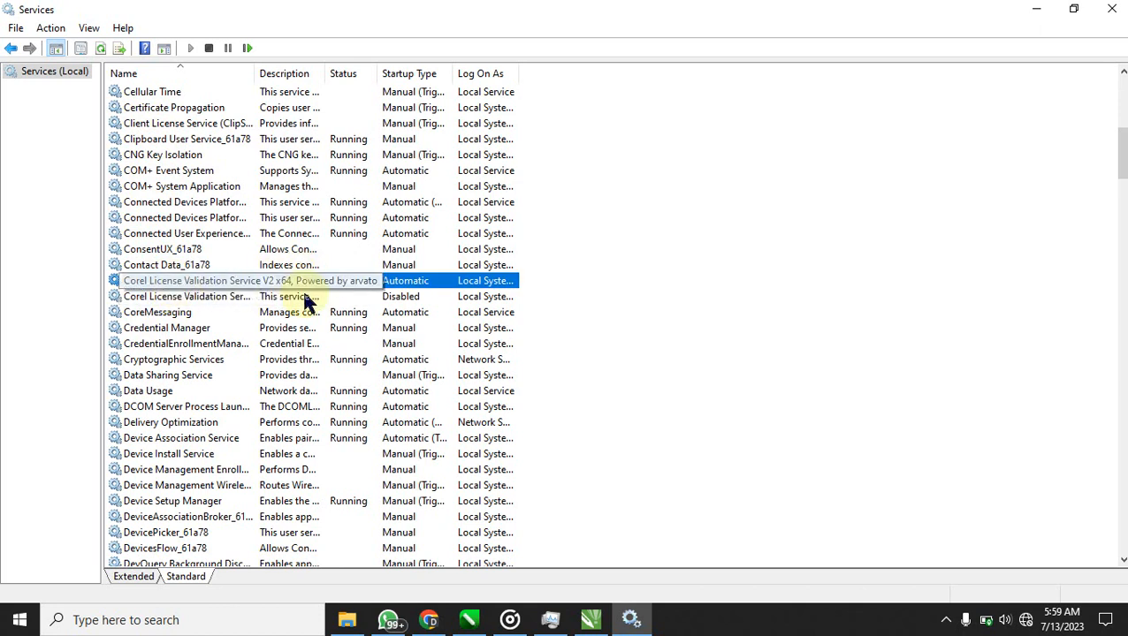
pyautogui.moveTo(251, 286)
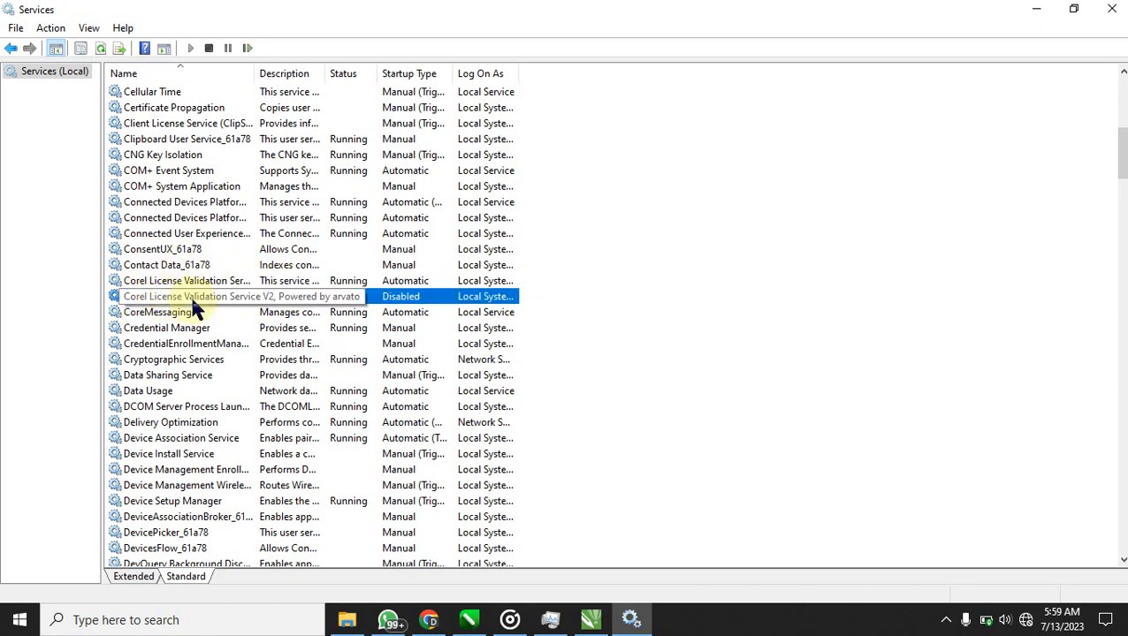
pyautogui.moveTo(269, 304)
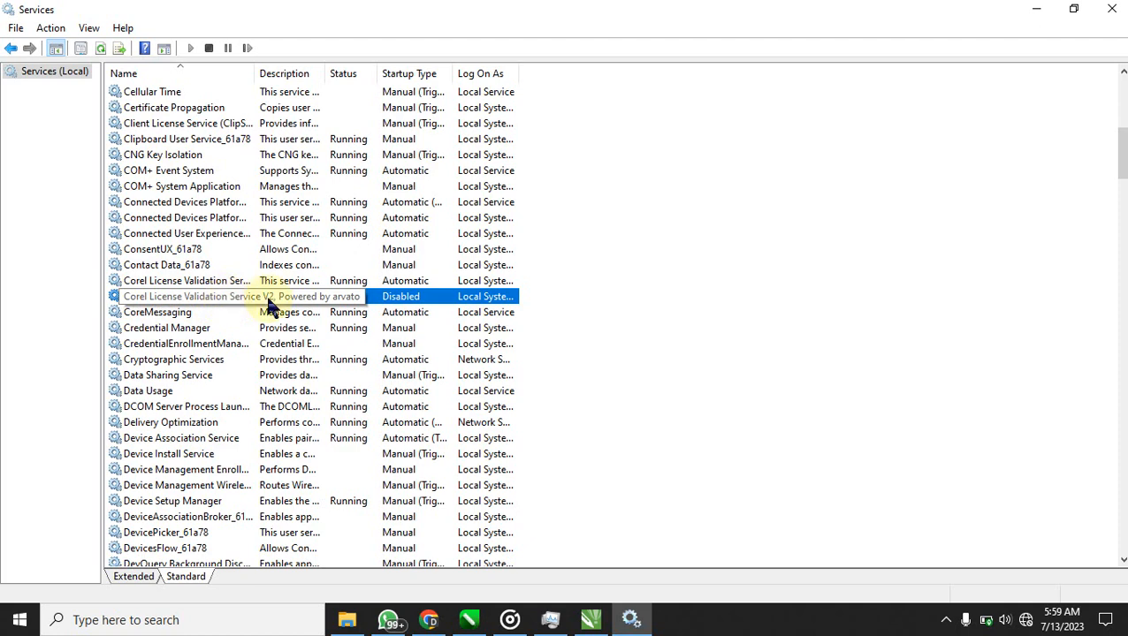
pyautogui.doubleClick(186, 297)
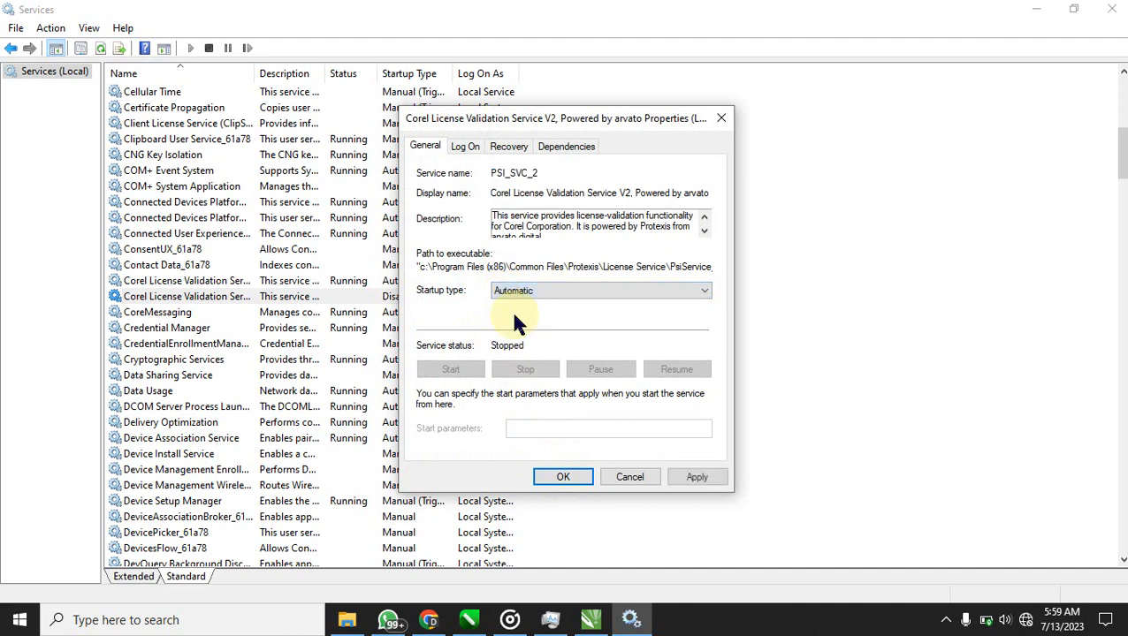
# Apply the Automatic startup type for Corel License Validation Service V2
pyautogui.click(697, 477)
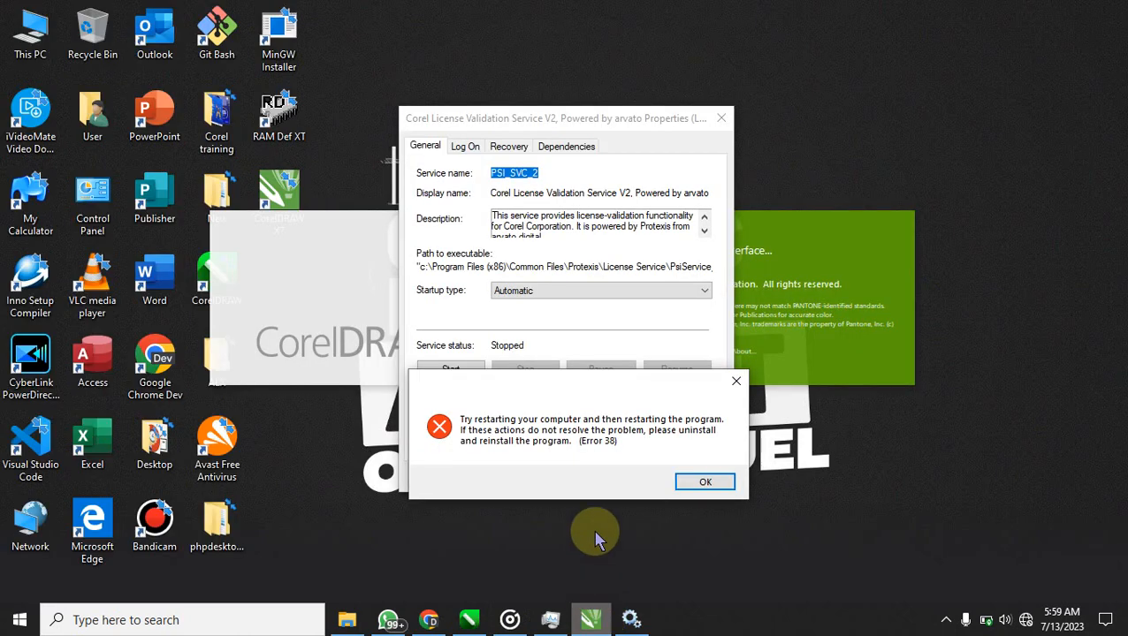
pyautogui.click(704, 481)
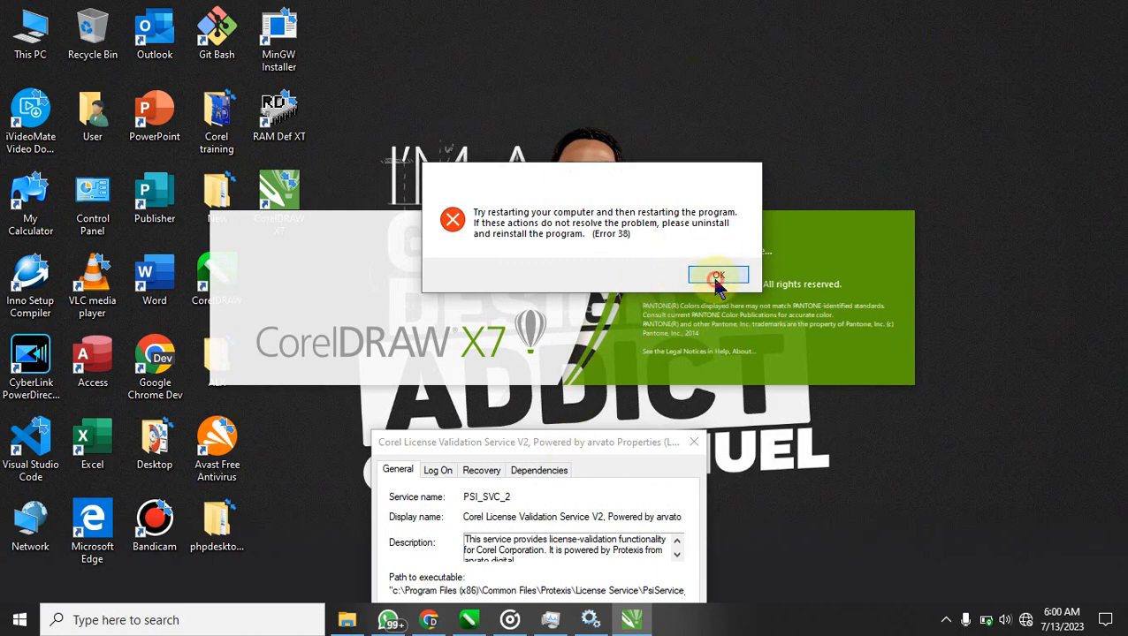
# Dismiss CorelDRAW X7's Error 38 message with OK
pyautogui.click(718, 276)
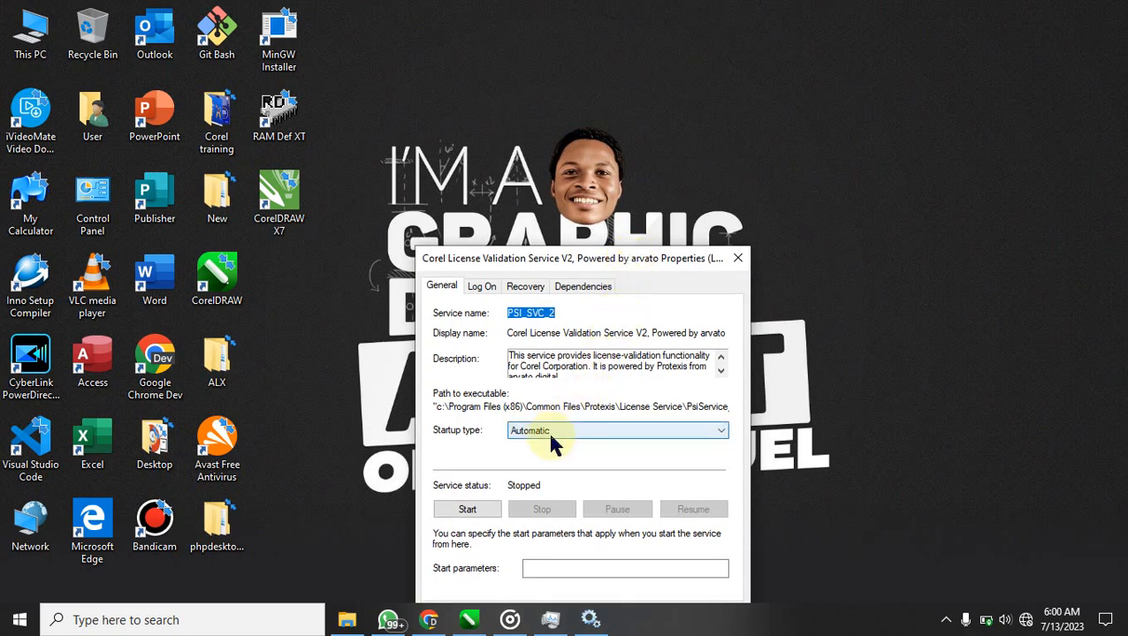
pyautogui.moveTo(539, 474)
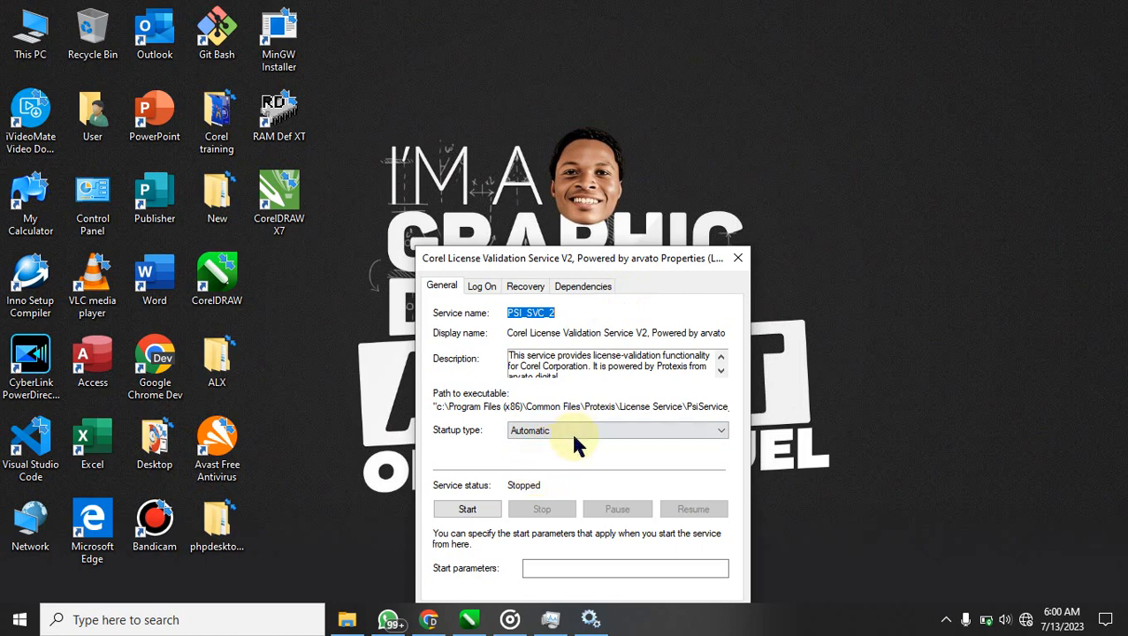
# Start Corel License Validation Service V2 and close its properties with OK
pyautogui.click(467, 509)
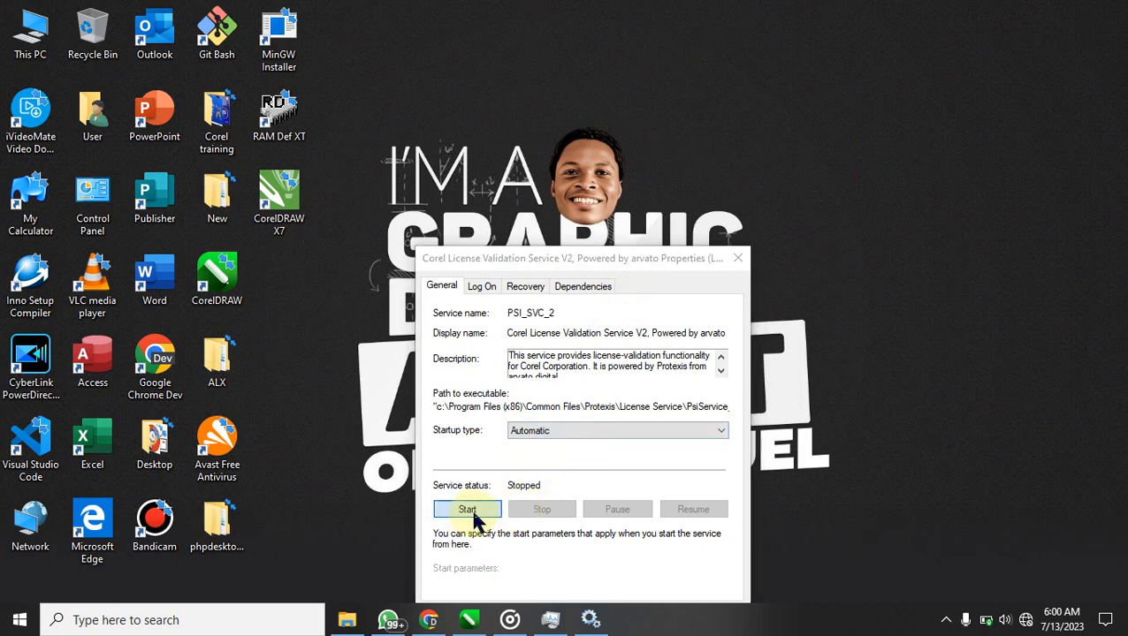
pyautogui.click(467, 509)
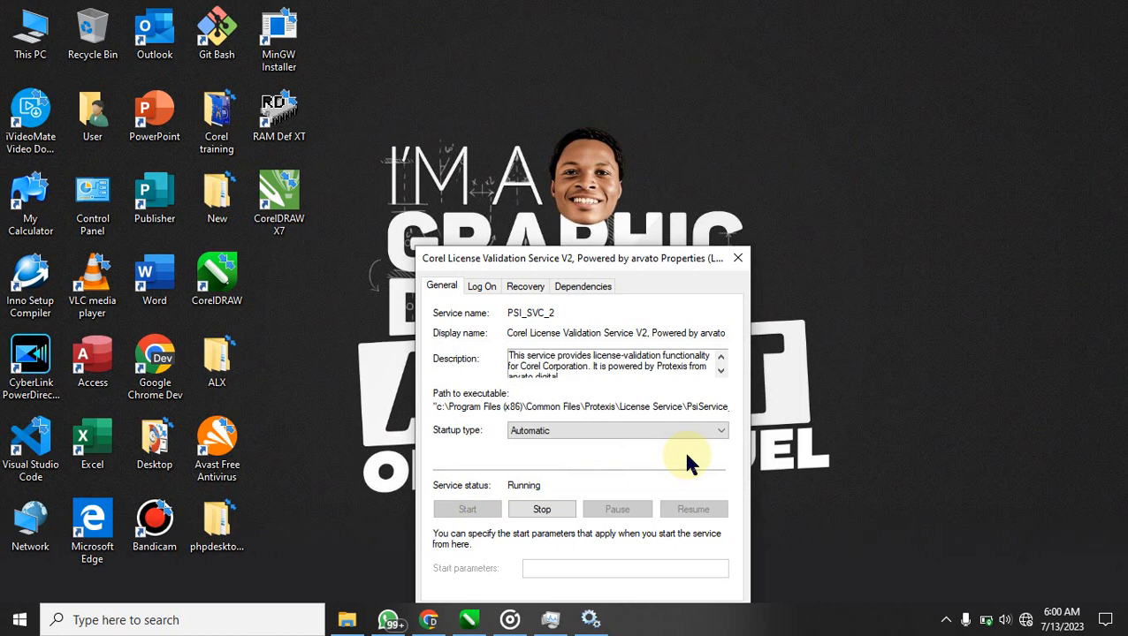
pyautogui.moveTo(470, 509)
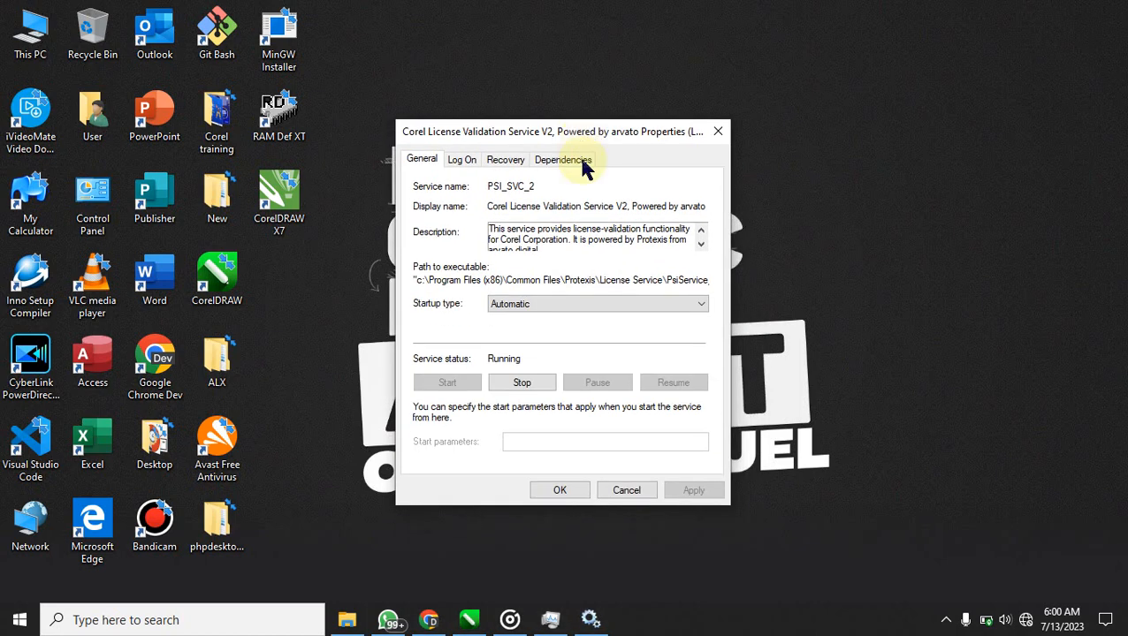
pyautogui.click(626, 490)
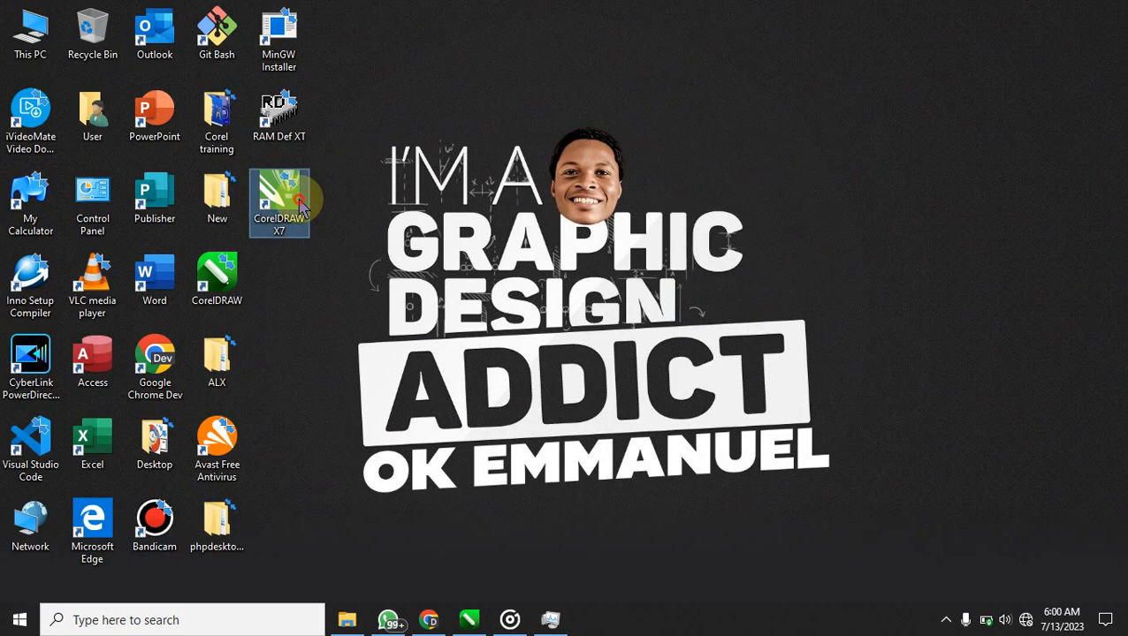
# Relaunch CorelDRAW X7 from the desktop shortcut and close the expired-trial notice
pyautogui.doubleClick(279, 197)
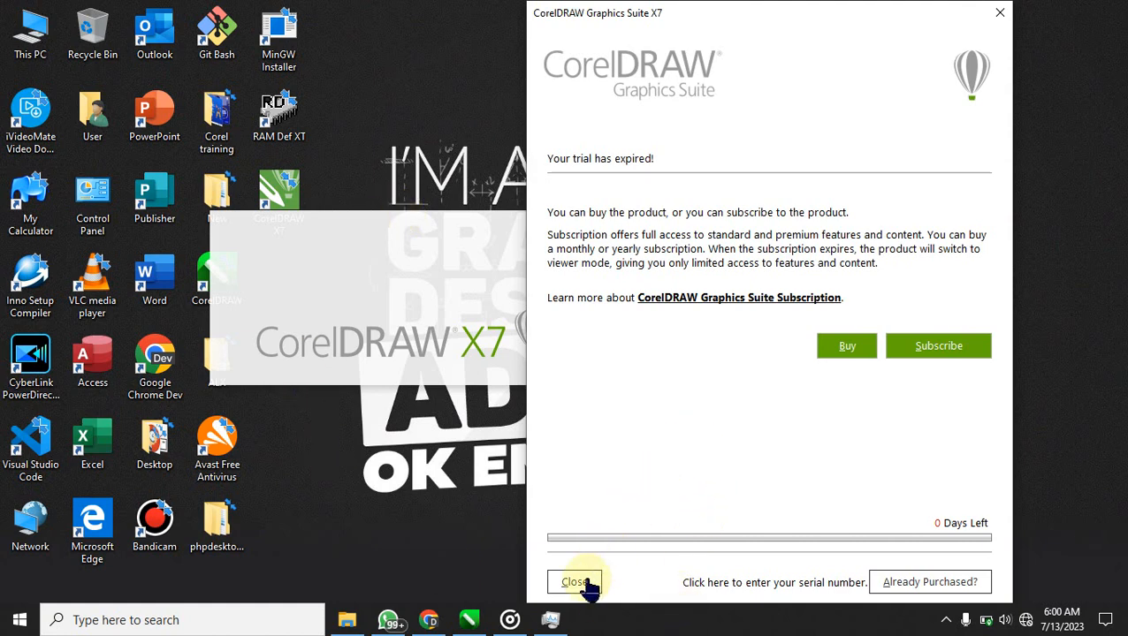
pyautogui.moveTo(587, 598)
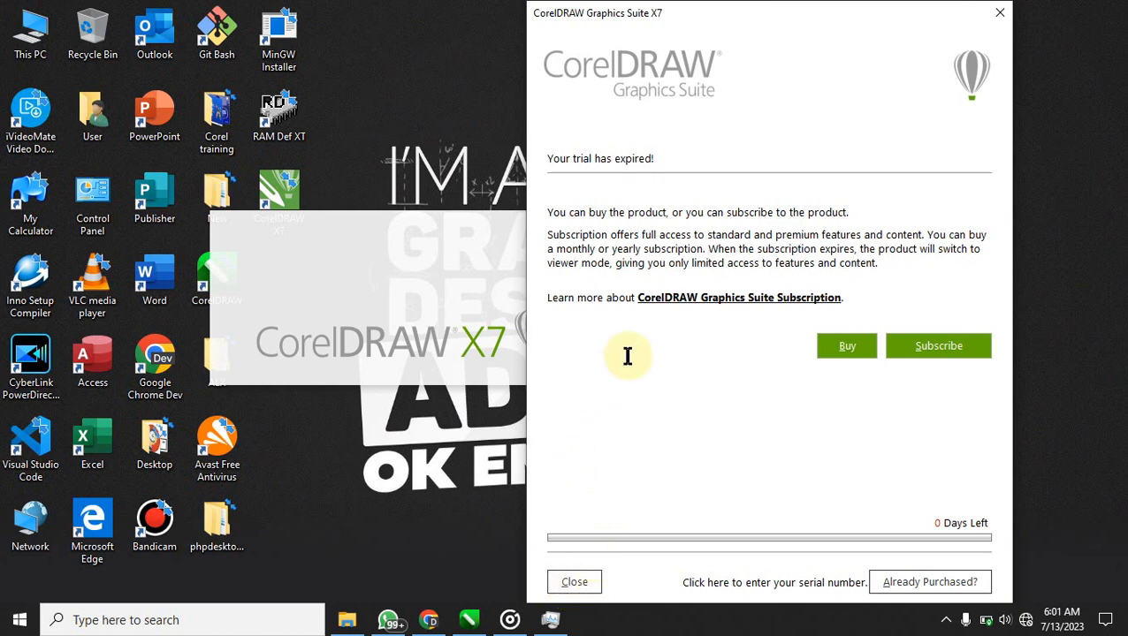
pyautogui.moveTo(569, 212); pyautogui.dragTo(751, 233)
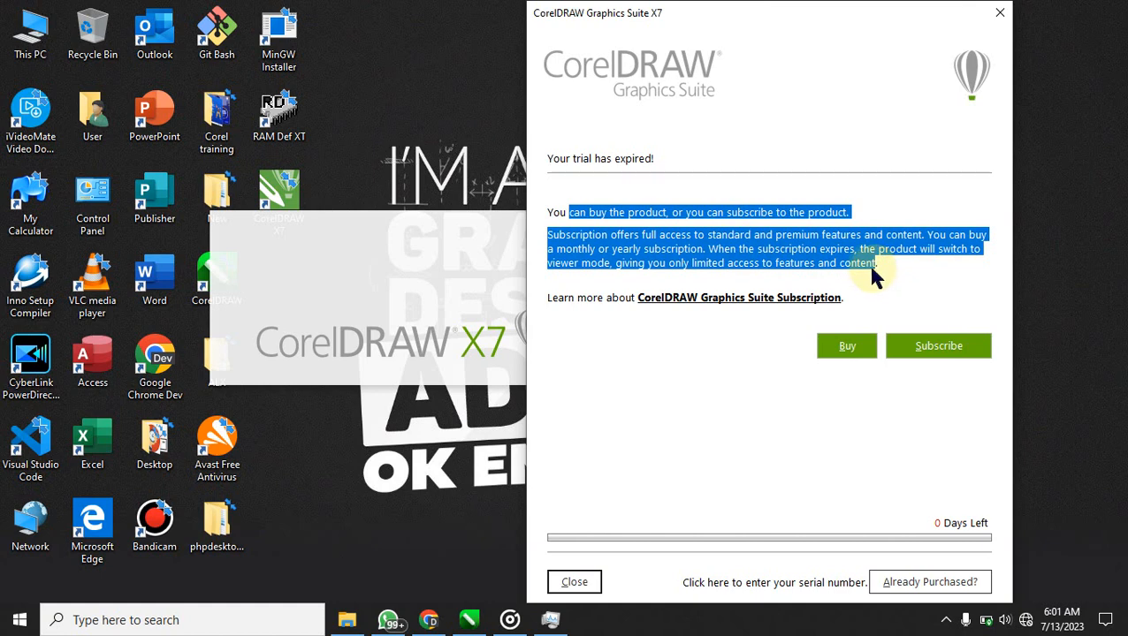
pyautogui.moveTo(751, 269)
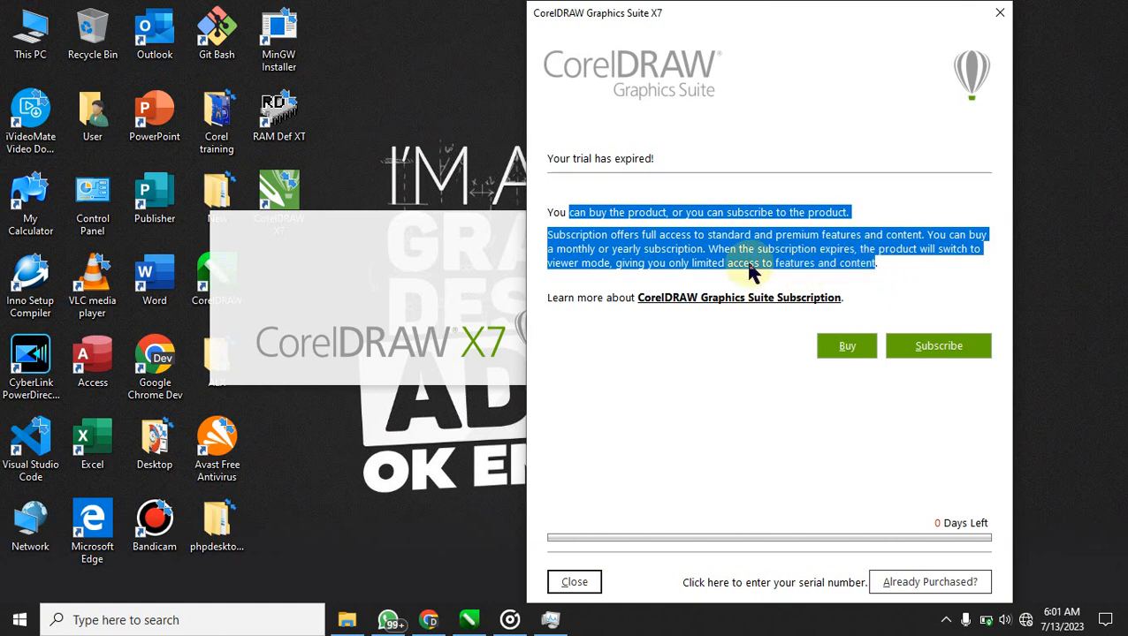
pyautogui.moveTo(739, 267)
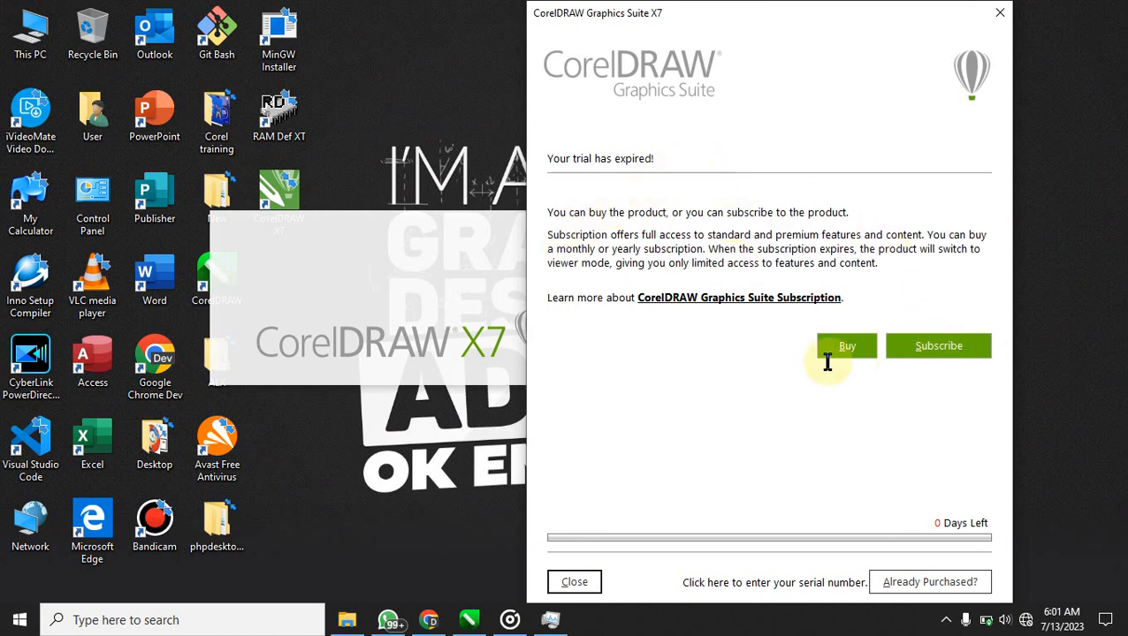
pyautogui.moveTo(700, 103)
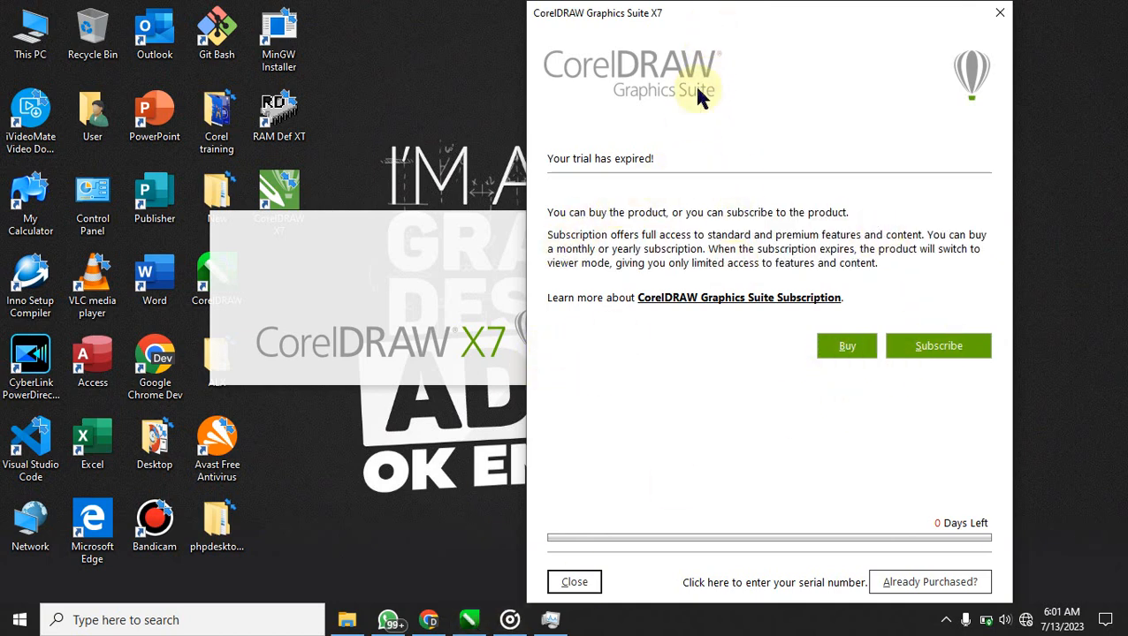
pyautogui.click(573, 580)
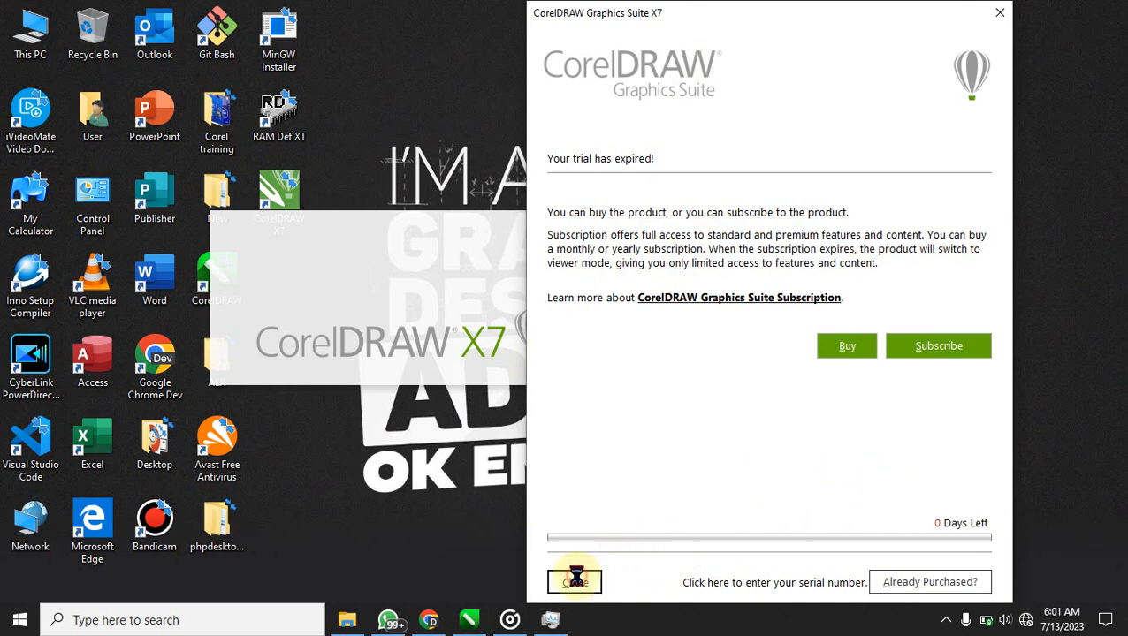
pyautogui.rightClick(768, 185)
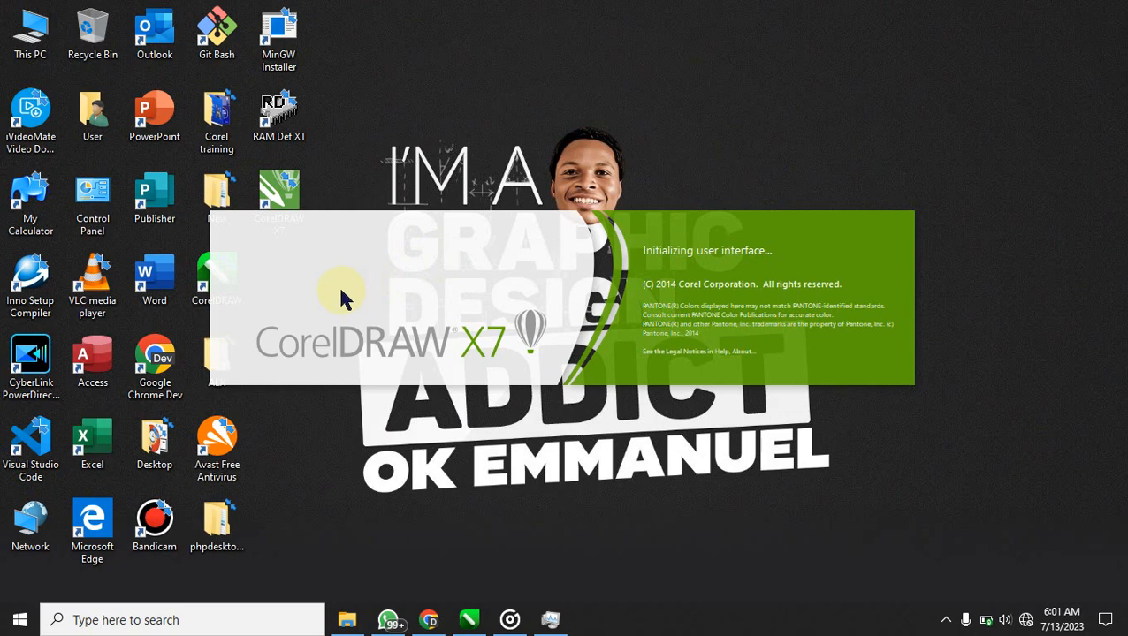
pyautogui.moveTo(555, 286)
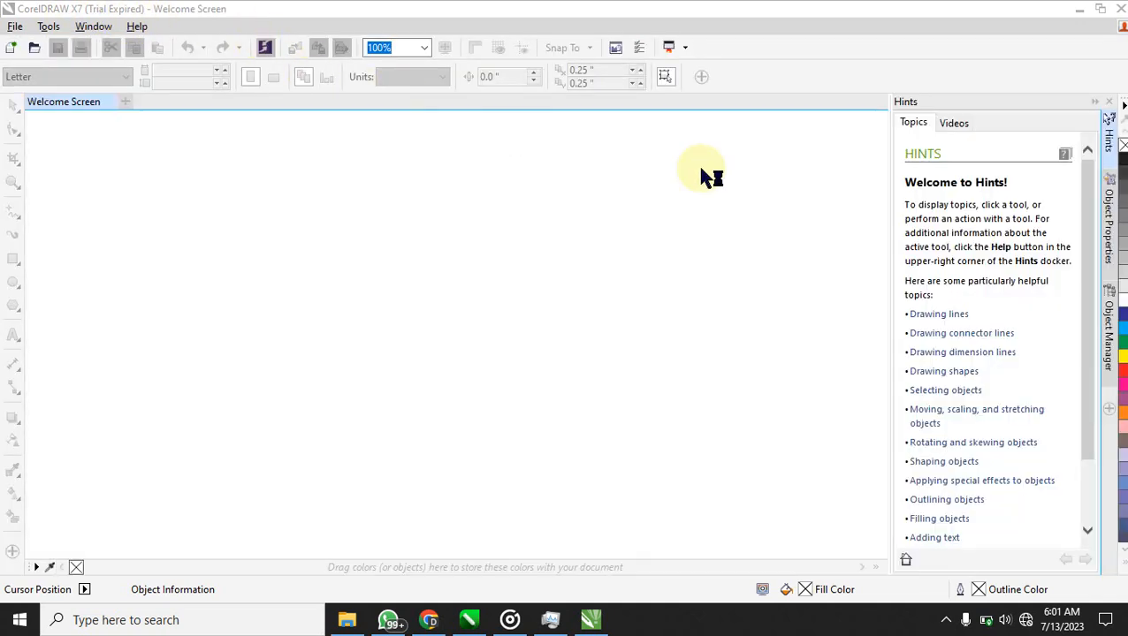
pyautogui.moveTo(580, 610)
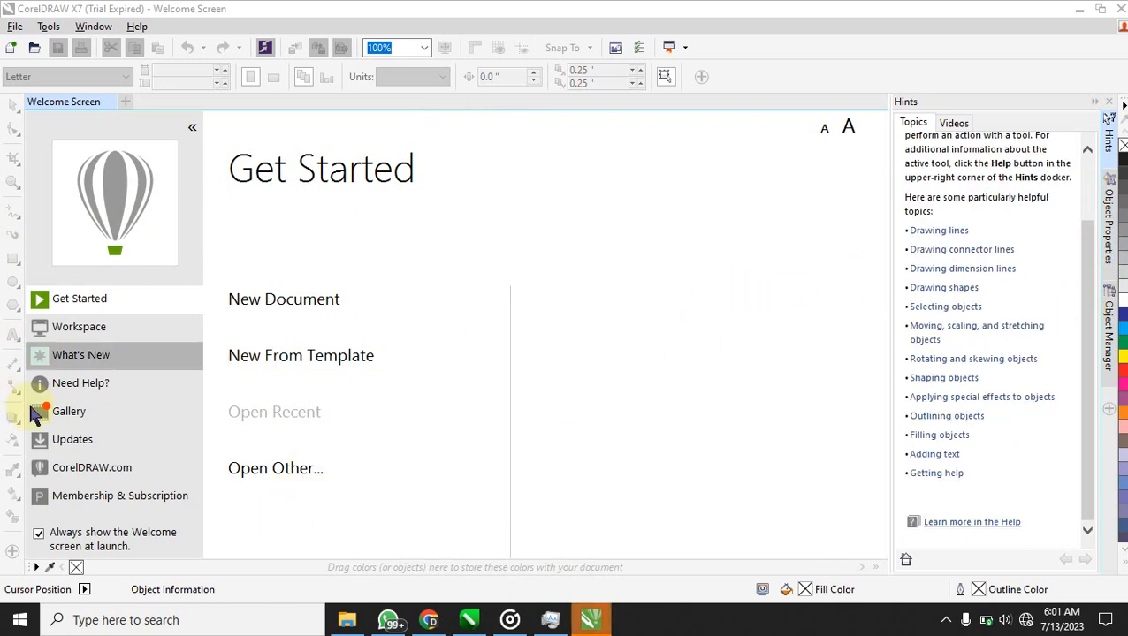
pyautogui.moveTo(344, 382)
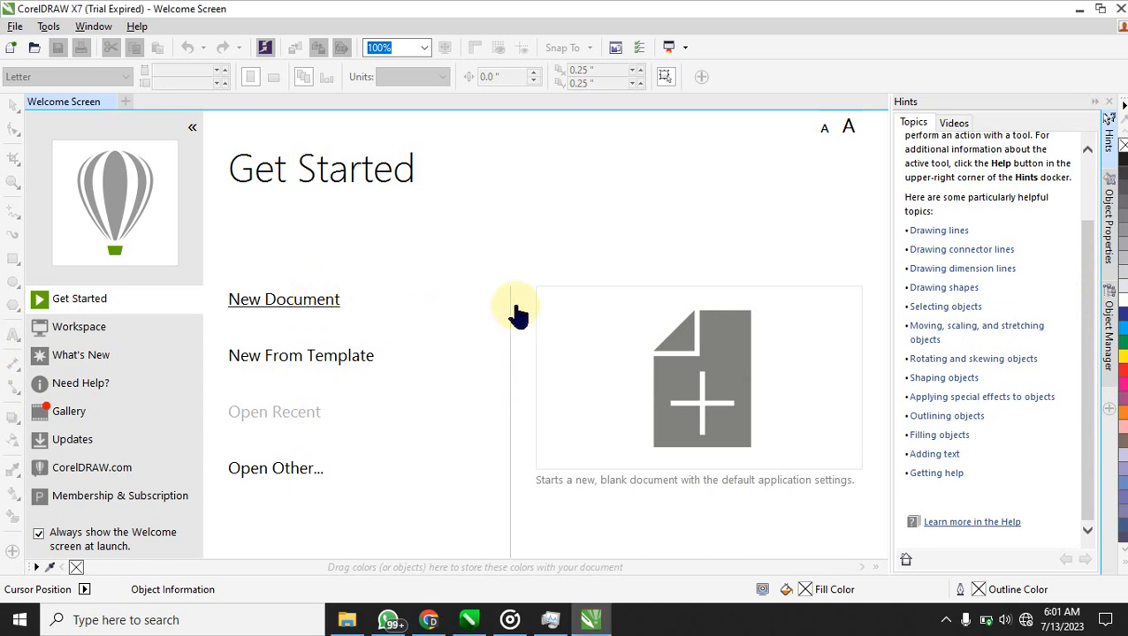
# Create a new document with RGB primary colour mode and confirm it
pyautogui.click(283, 299)
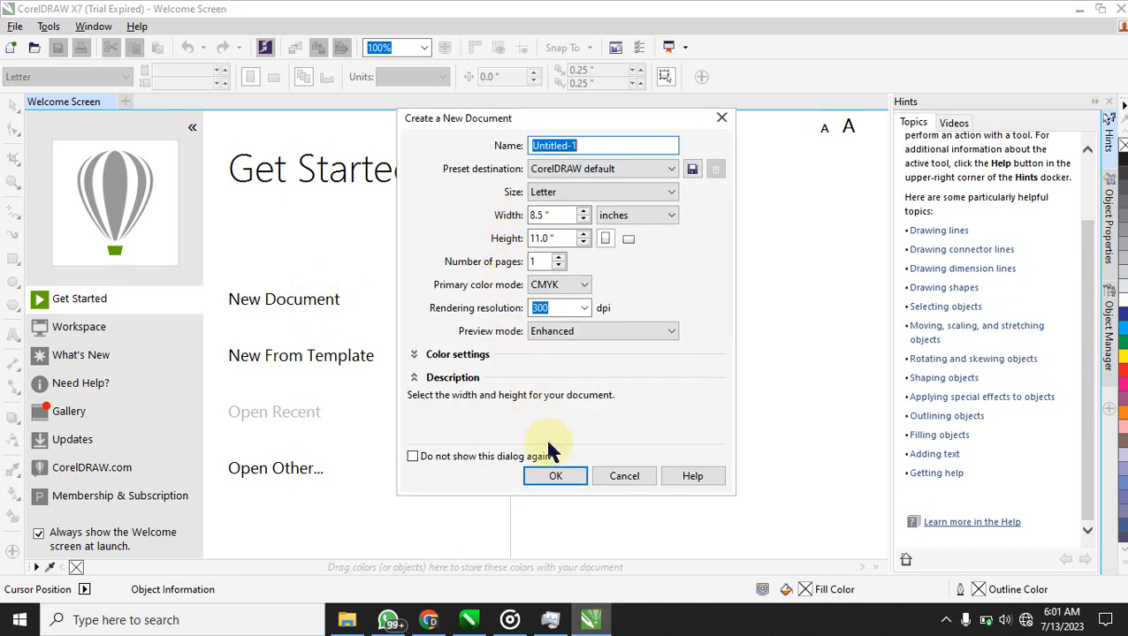
pyautogui.click(583, 282)
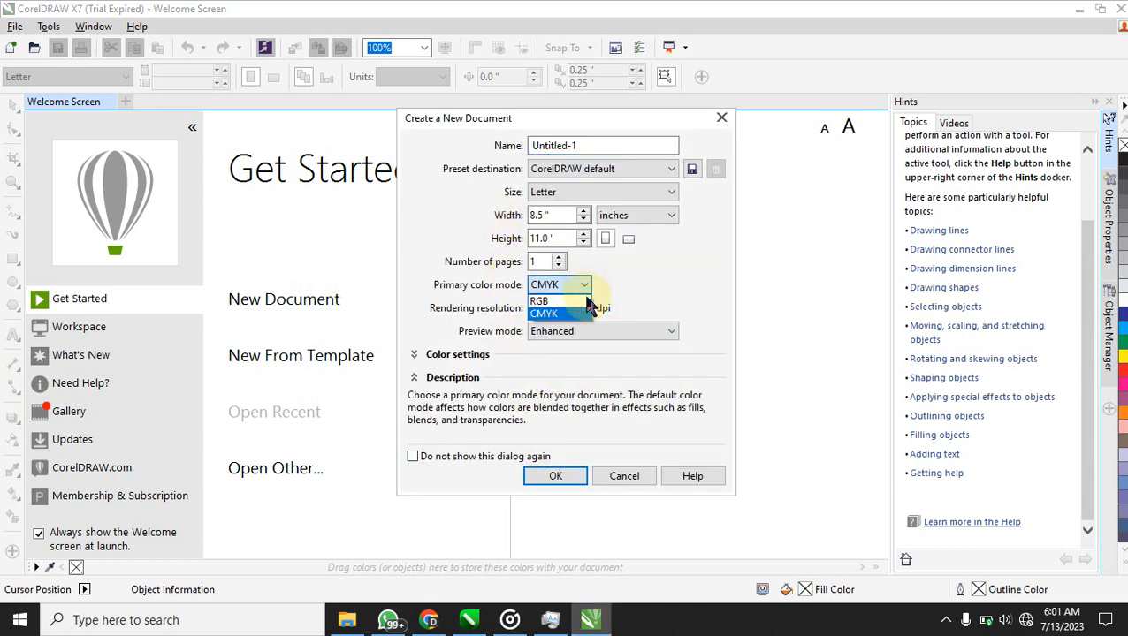
pyautogui.click(544, 300)
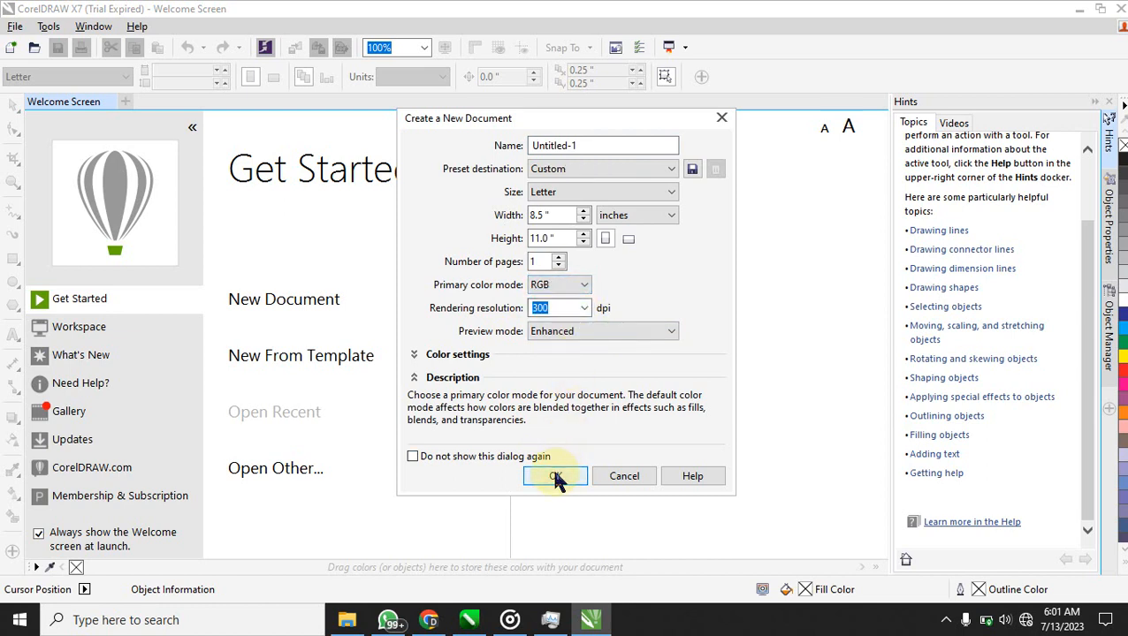
pyautogui.click(555, 477)
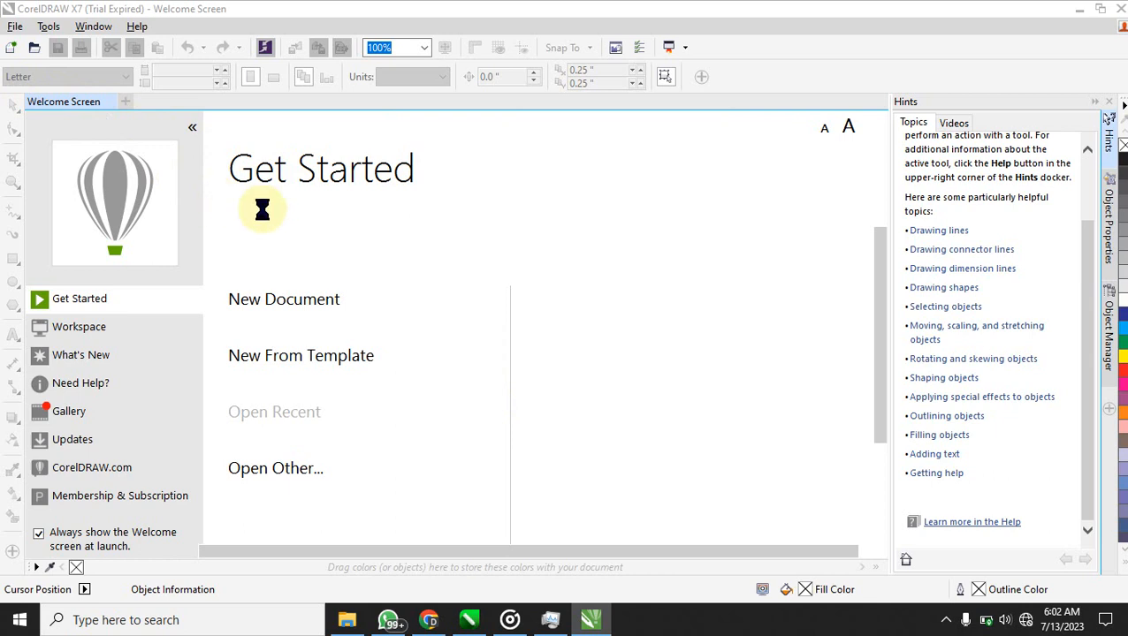
pyautogui.moveTo(209, 152)
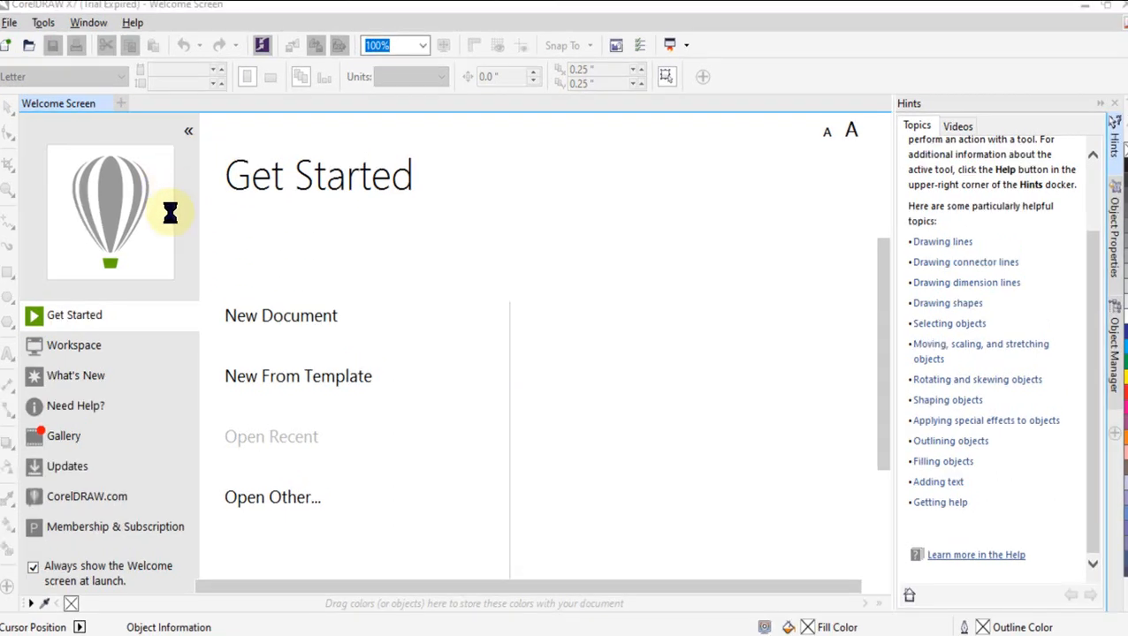
pyautogui.moveTo(173, 240)
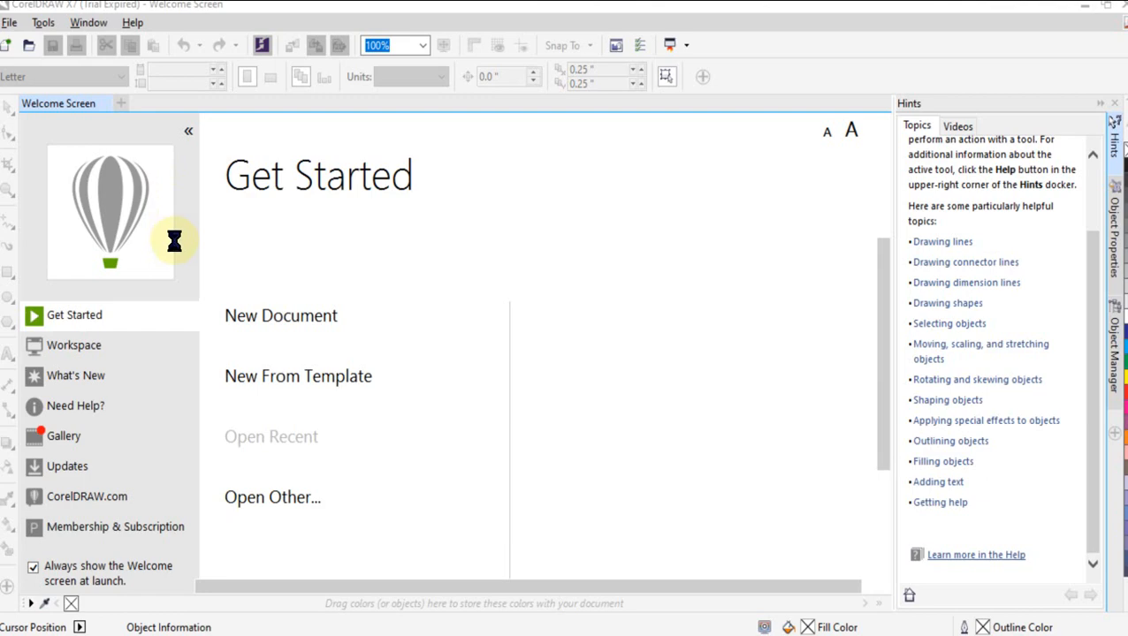
# Draw a rectangle across the upper-left of the Untitled-1 page with the Rectangle tool
pyautogui.click(279, 314)
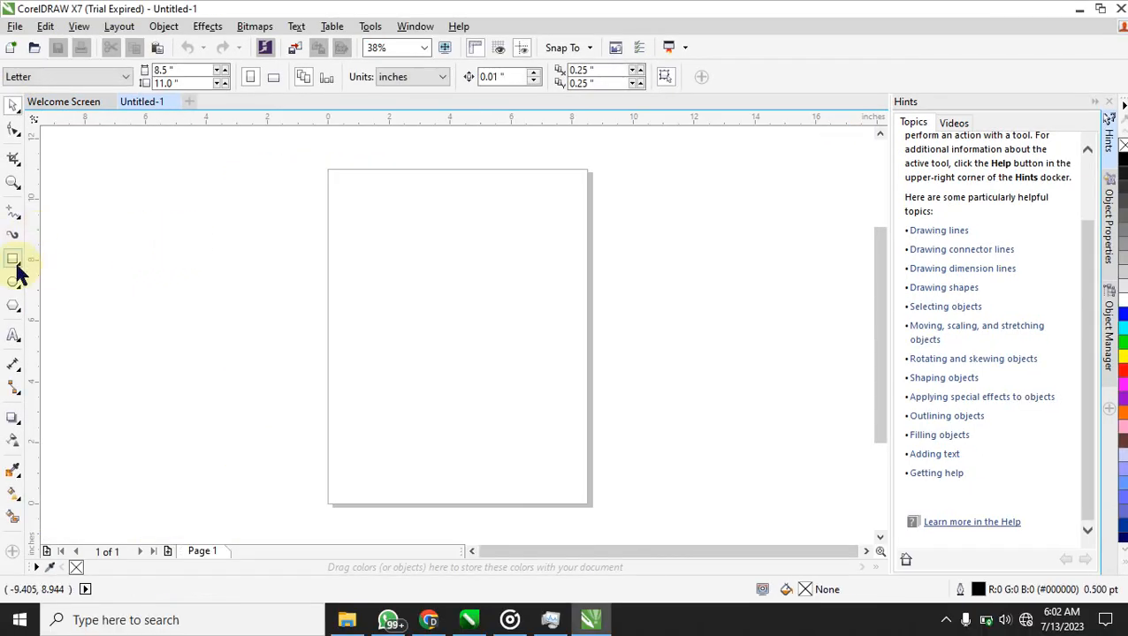
pyautogui.moveTo(264, 226); pyautogui.dragTo(449, 355)
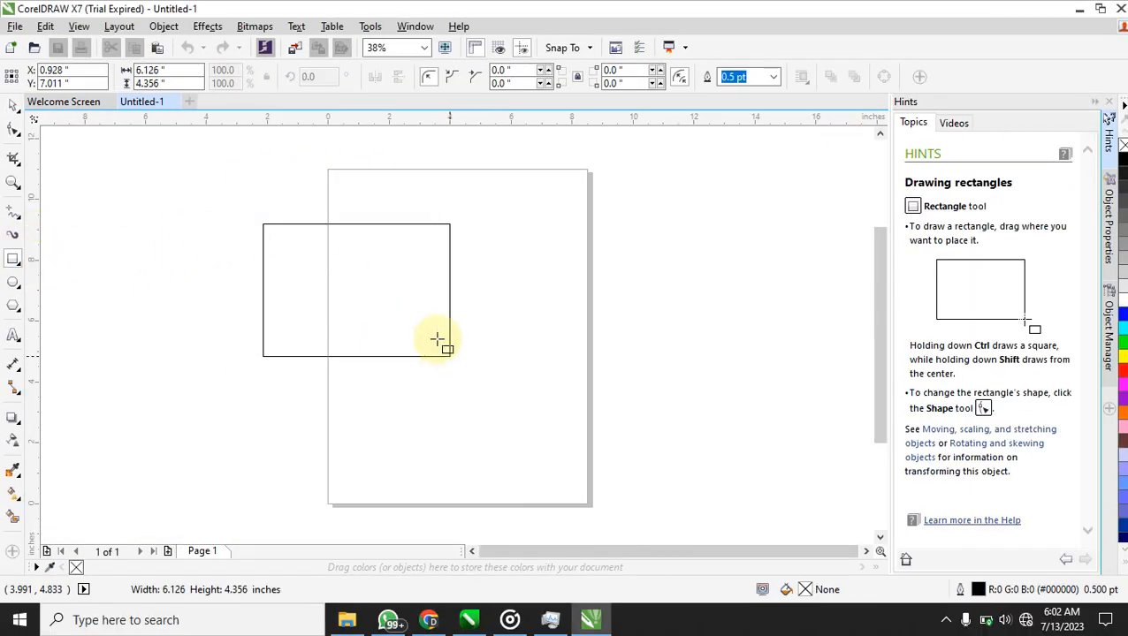
pyautogui.click(10, 27)
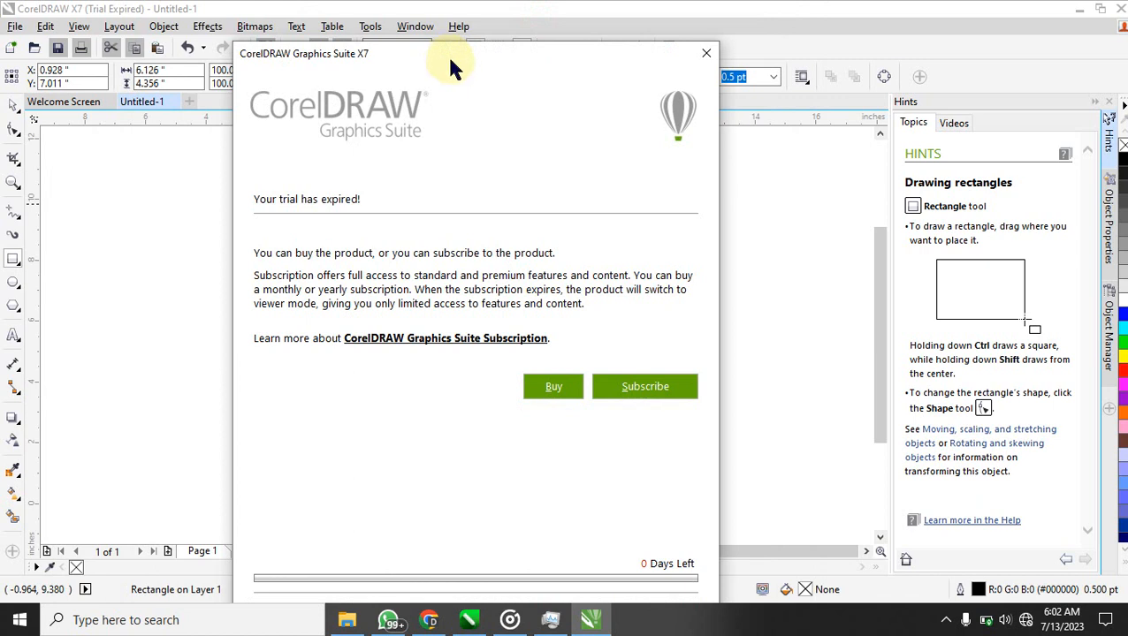
pyautogui.moveTo(629, 219)
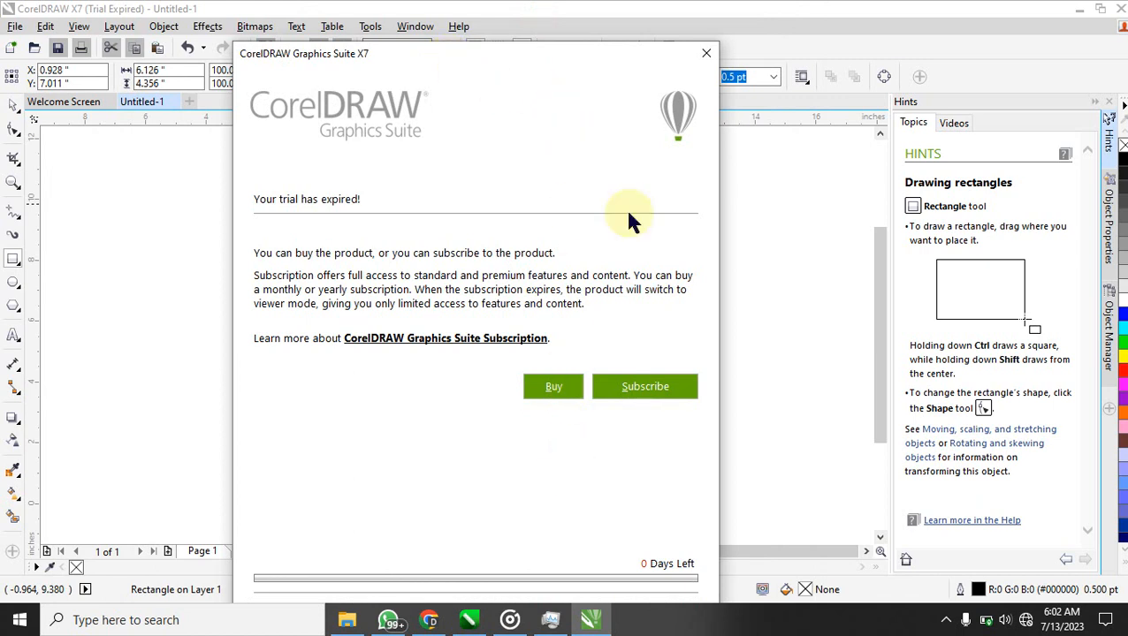